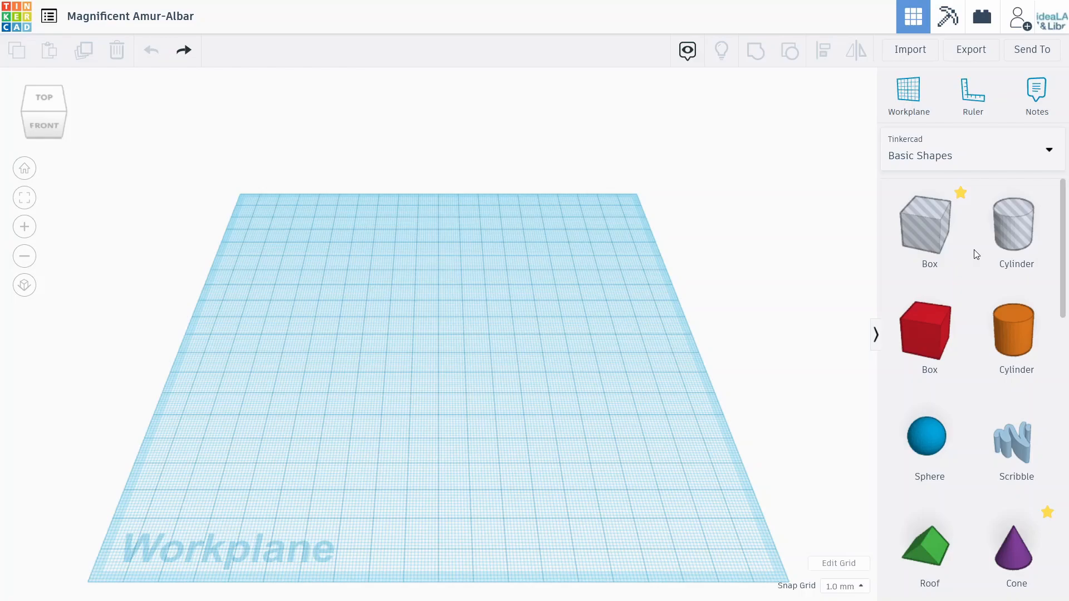
{"action": "mouse_move", "coordinate": [744, 261]}
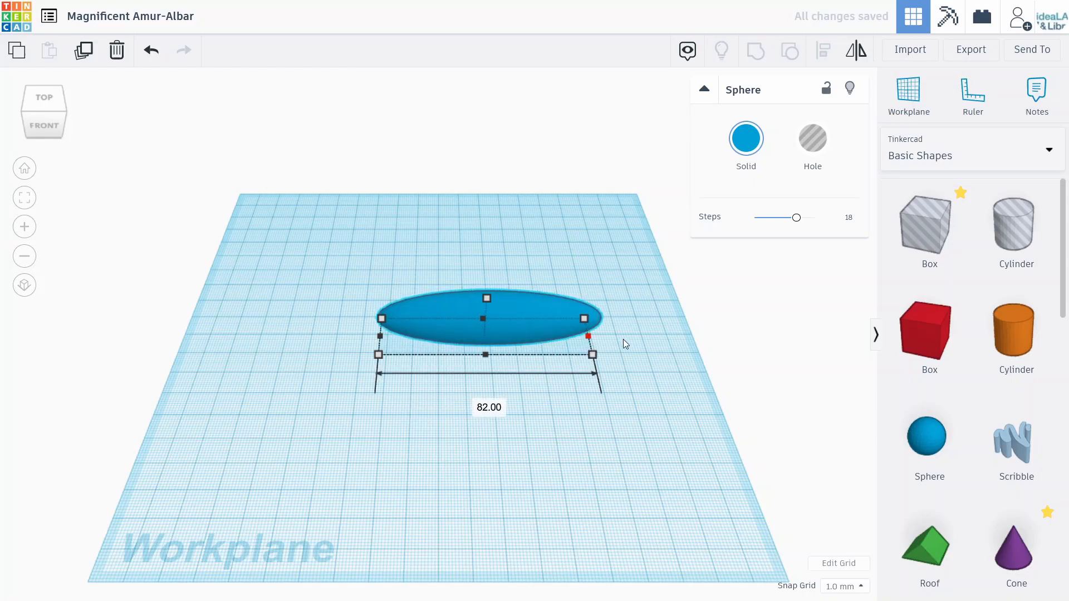
Stretch the sphere wide and tall into a large, thin ellipsoid
{"action": "left_click_drag", "start_coordinate": [588, 335], "coordinate": [529, 165]}
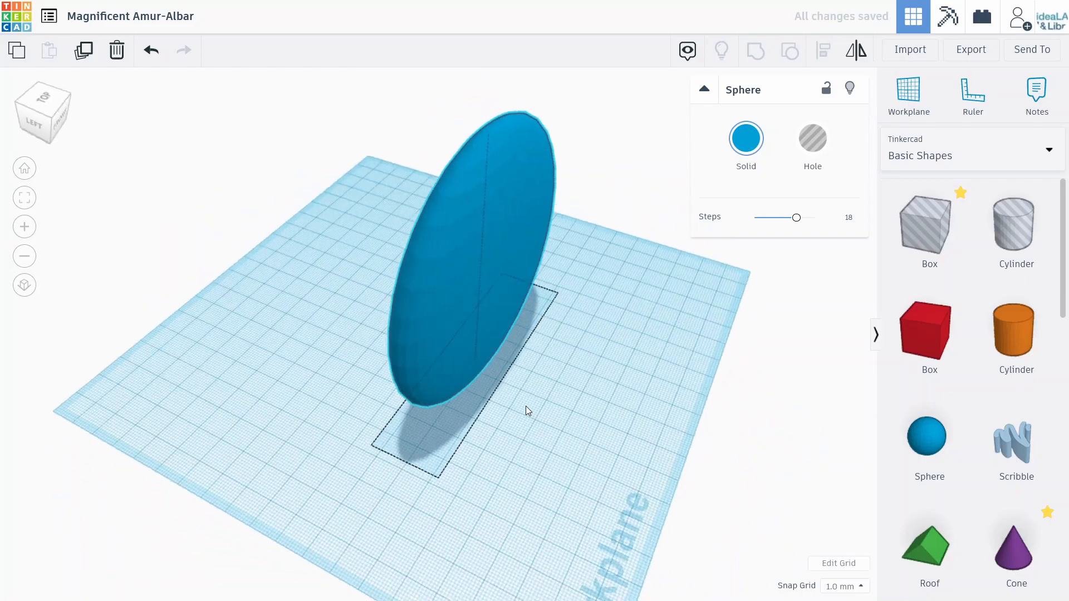
{"action": "left_click_drag", "start_coordinate": [525, 409], "coordinate": [283, 399]}
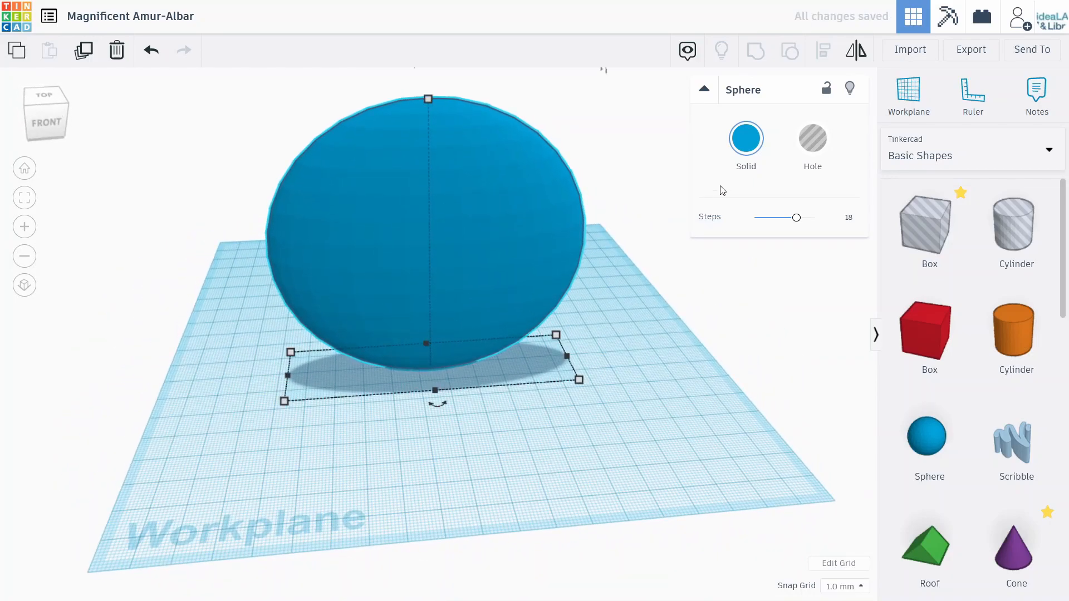
Colour the ellipsoid orange from the Solid colour presets
{"action": "left_click", "coordinate": [746, 139]}
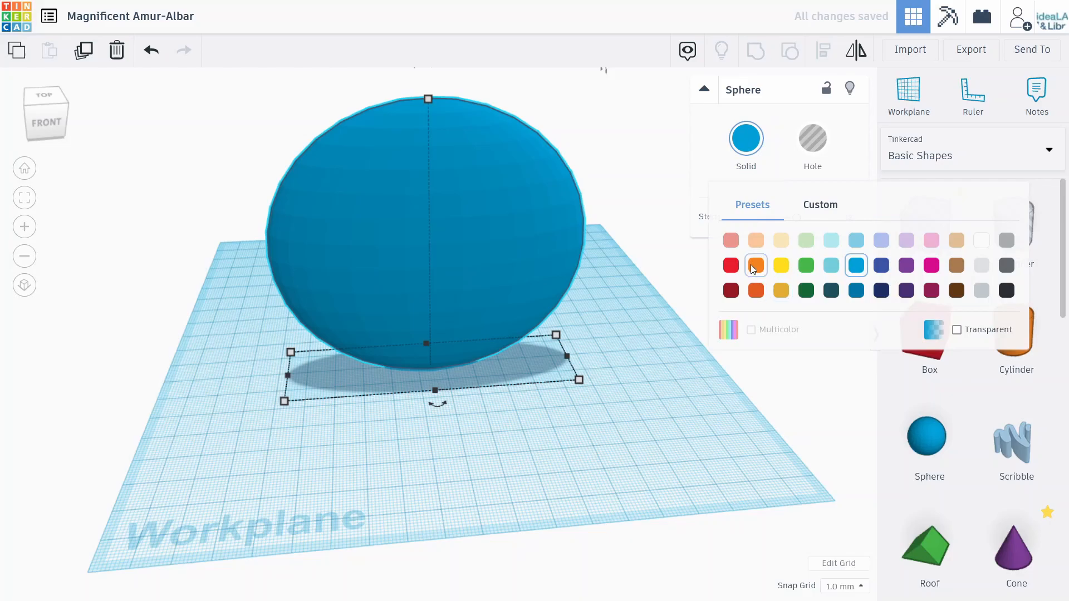
{"action": "left_click", "coordinate": [755, 265]}
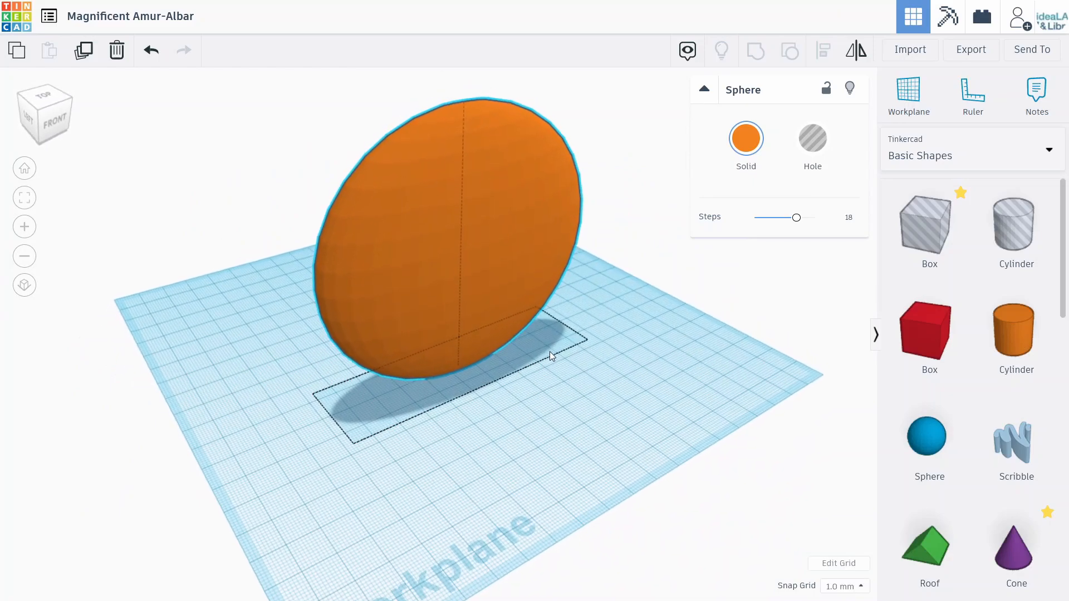
Select the orange ellipsoid and rotate it around its vertical axis
{"action": "left_click", "coordinate": [555, 374]}
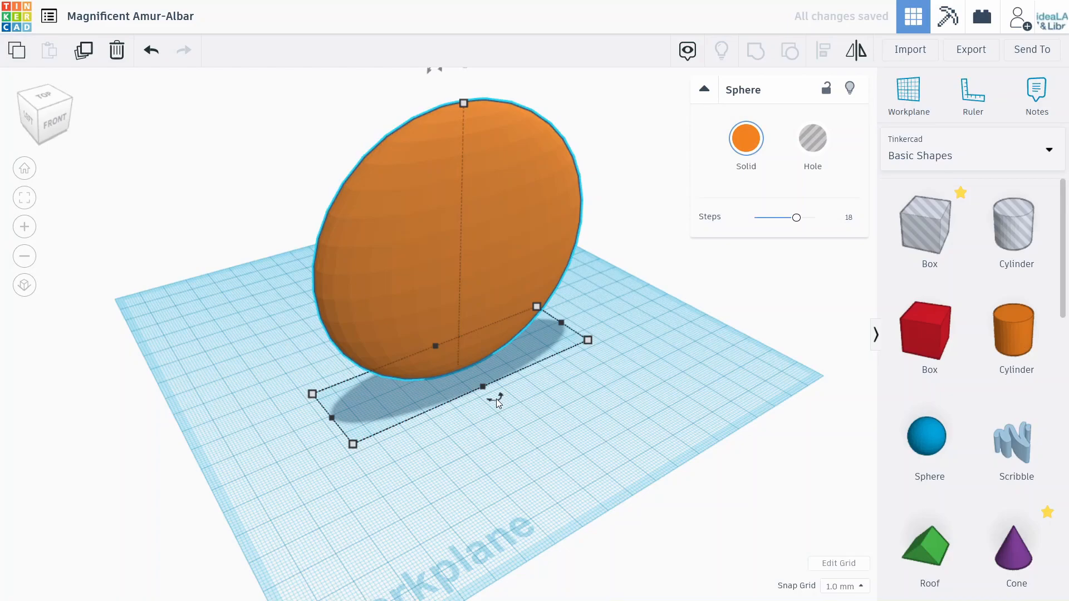
{"action": "left_click_drag", "start_coordinate": [483, 385], "coordinate": [589, 447]}
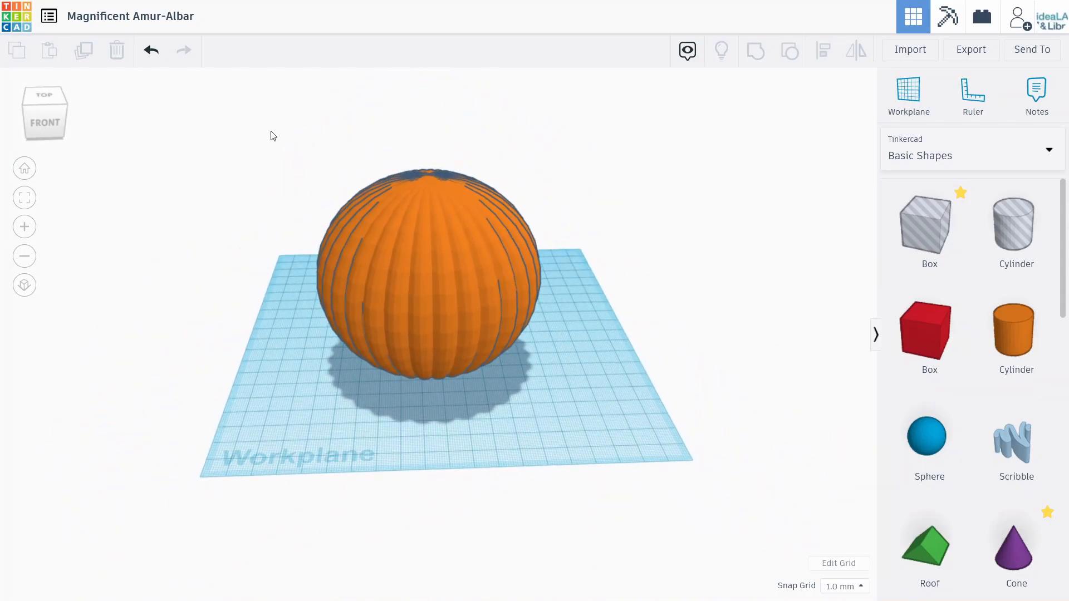
Turn the pumpkin copy into a hole and shrink its height slightly
{"action": "left_click", "coordinate": [428, 273]}
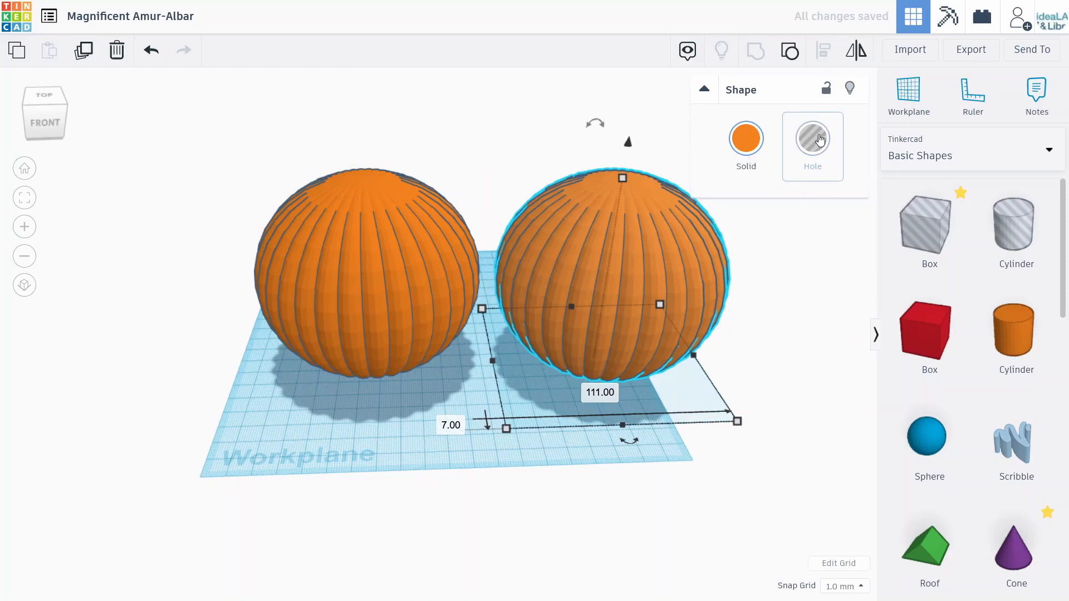
{"action": "left_click", "coordinate": [812, 136]}
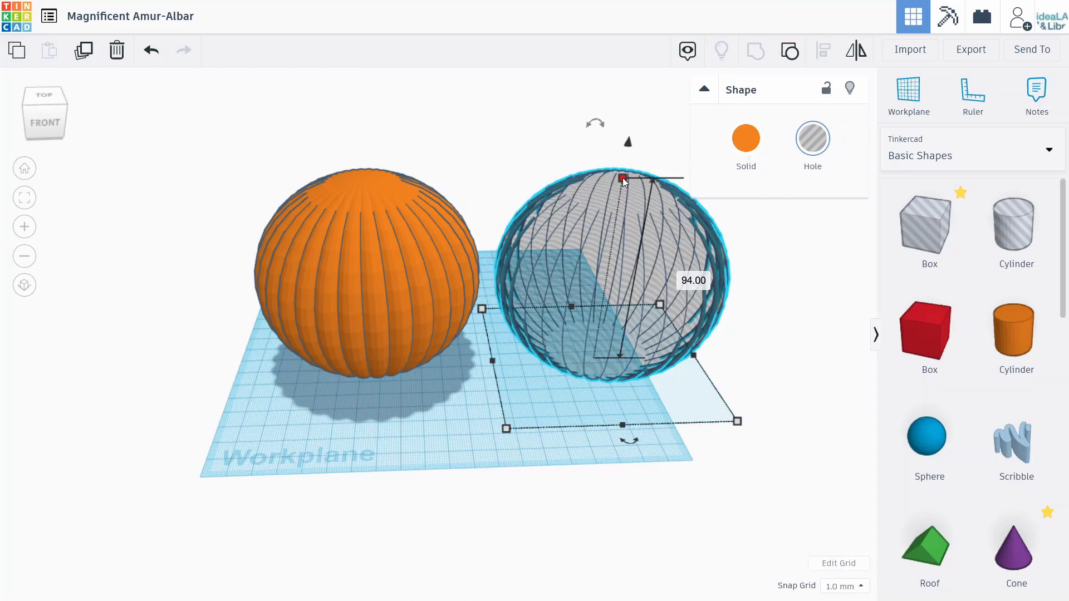
{"action": "left_click_drag", "start_coordinate": [620, 178], "coordinate": [620, 182]}
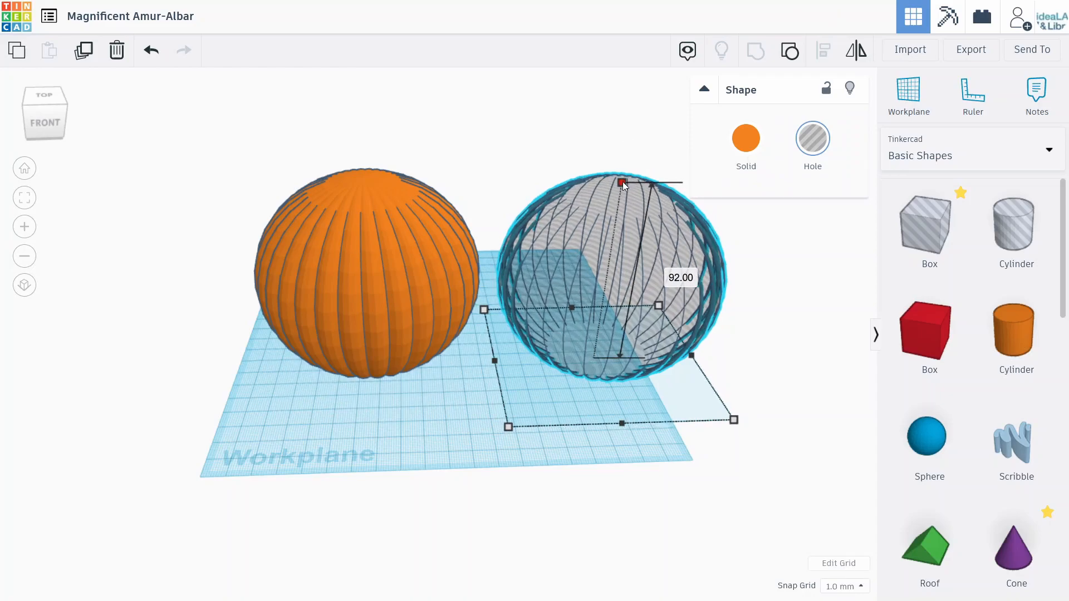
{"action": "left_click_drag", "start_coordinate": [621, 182], "coordinate": [620, 195]}
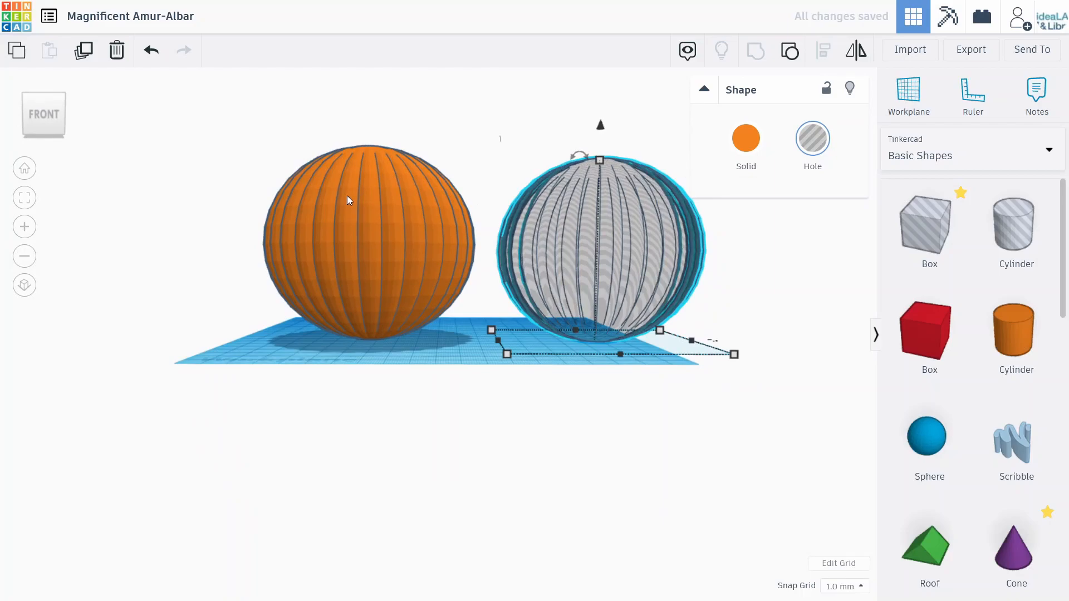
{"action": "mouse_move", "coordinate": [616, 191]}
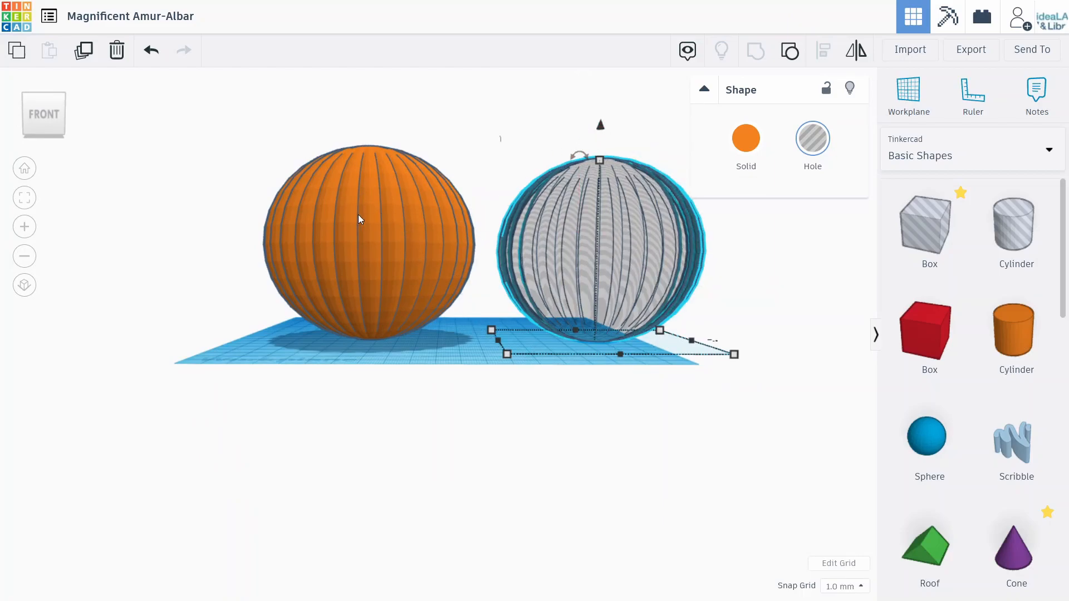
{"action": "mouse_move", "coordinate": [335, 246]}
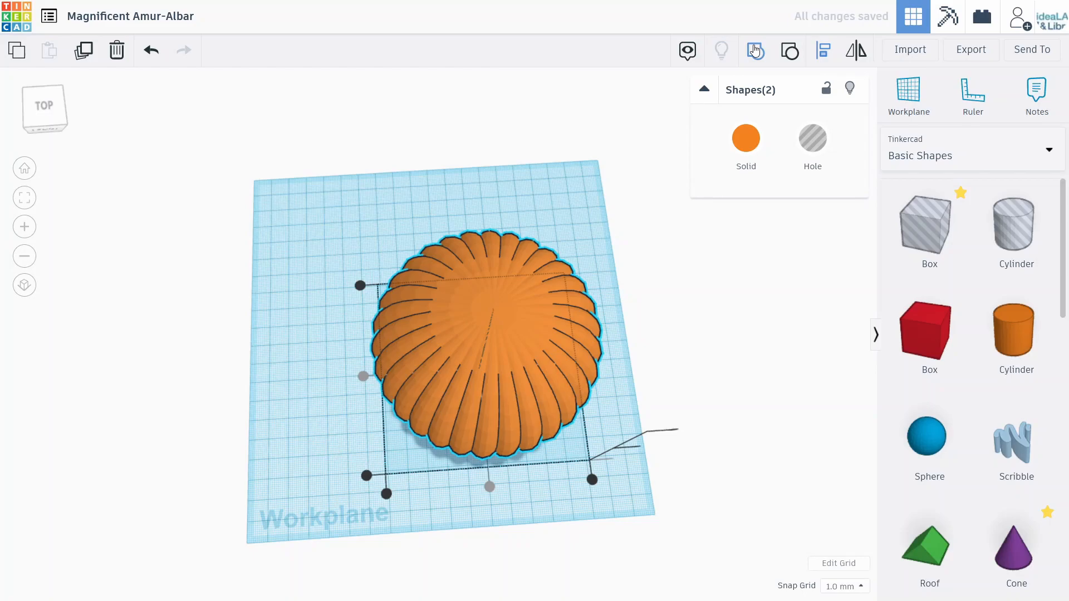
Group the pumpkin with its inner hole copy
{"action": "left_click", "coordinate": [755, 49]}
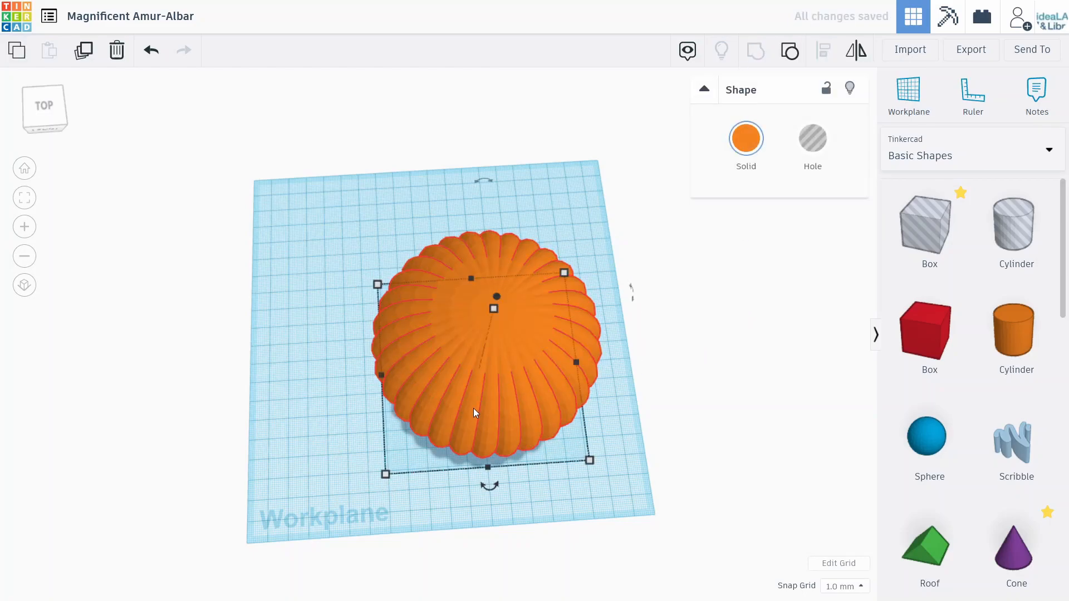
{"action": "mouse_move", "coordinate": [655, 444]}
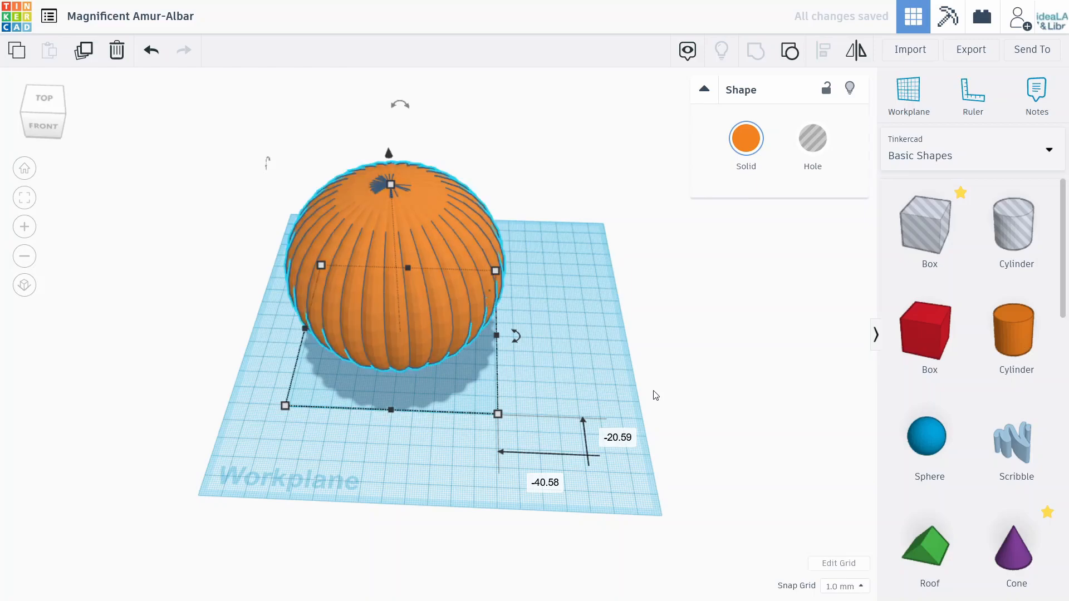
{"action": "mouse_move", "coordinate": [612, 379]}
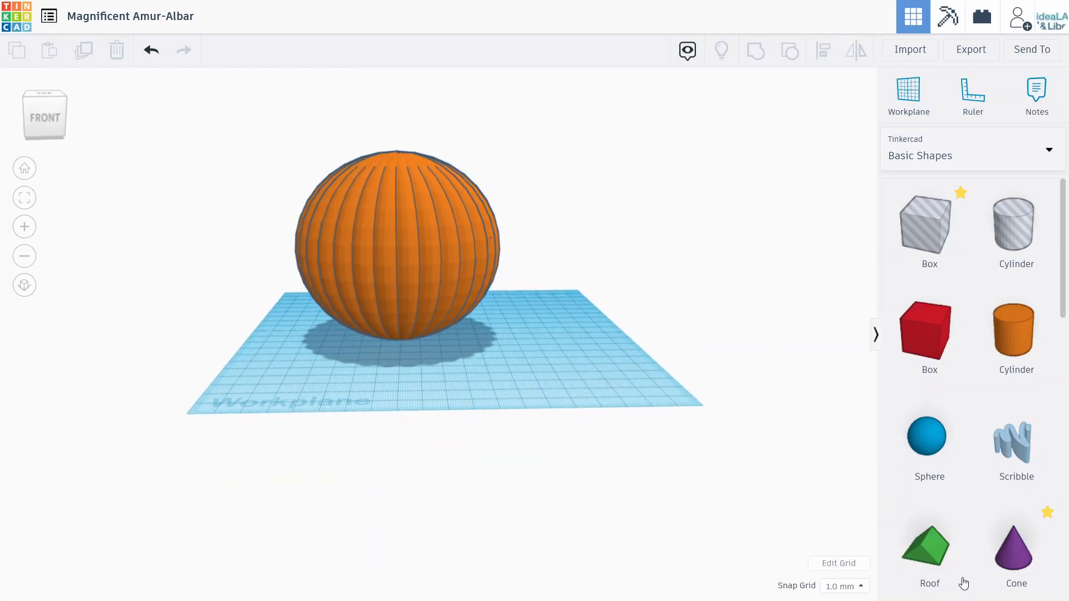
Place a stretched Roof shape on the pumpkin's front and make it an eye hole
{"action": "left_click", "coordinate": [929, 542]}
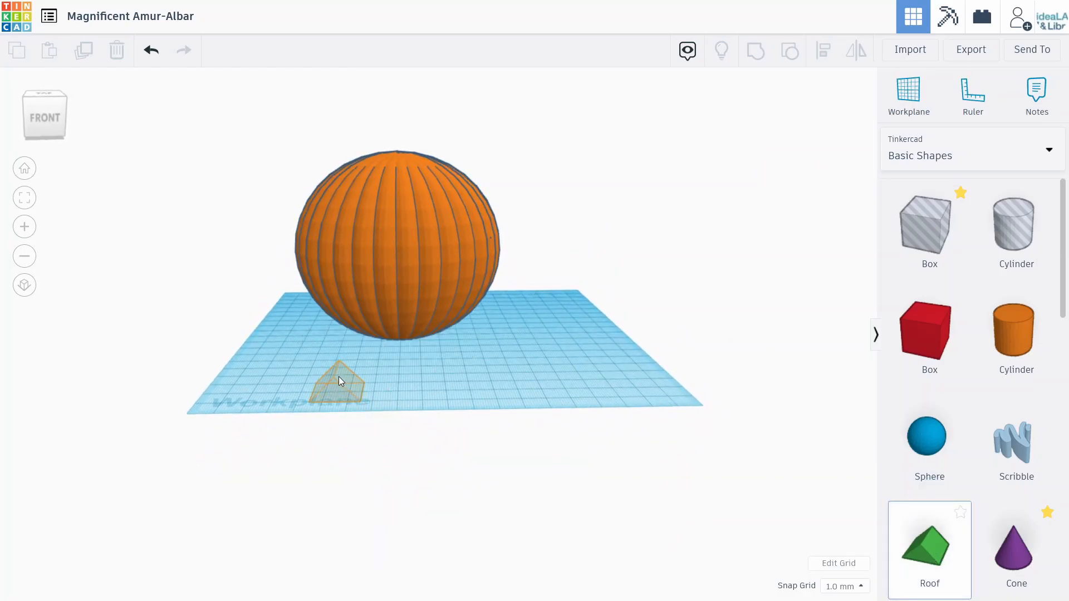
{"action": "left_click", "coordinate": [337, 379]}
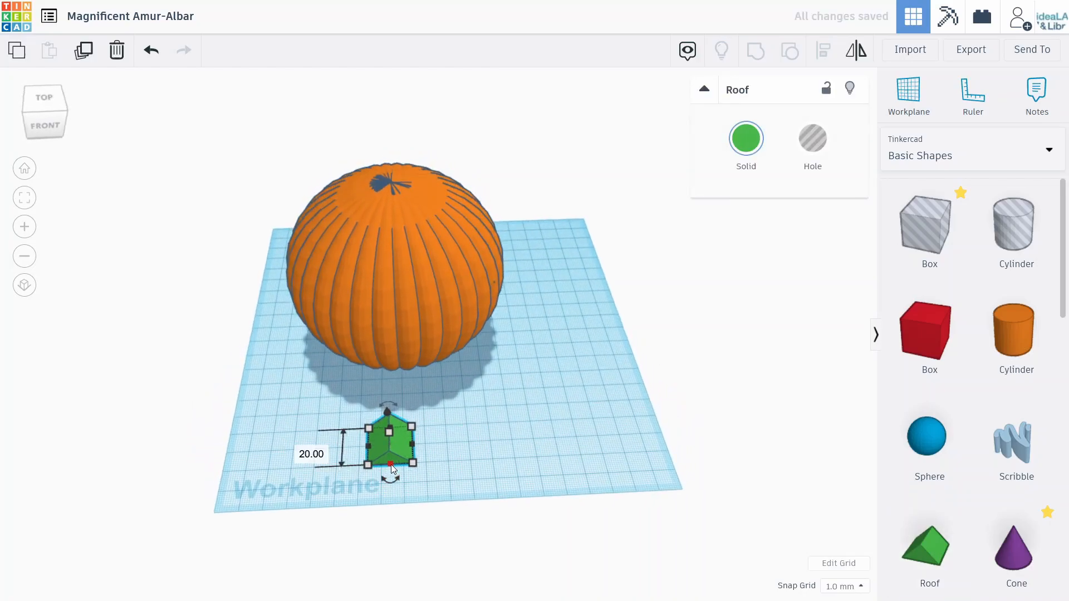
{"action": "left_click_drag", "start_coordinate": [389, 466], "coordinate": [366, 523]}
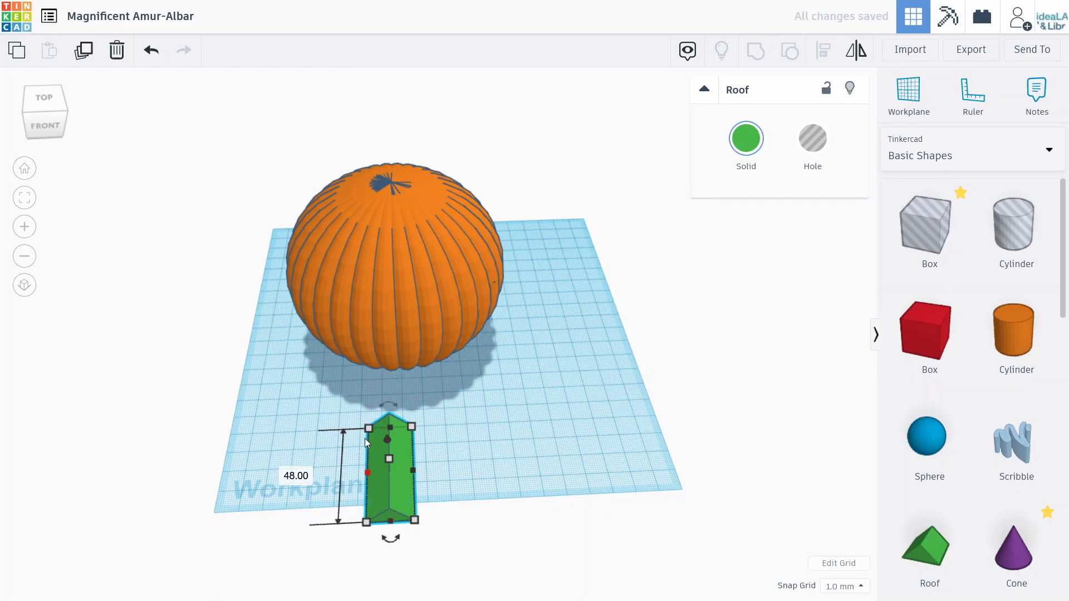
{"action": "mouse_move", "coordinate": [365, 458]}
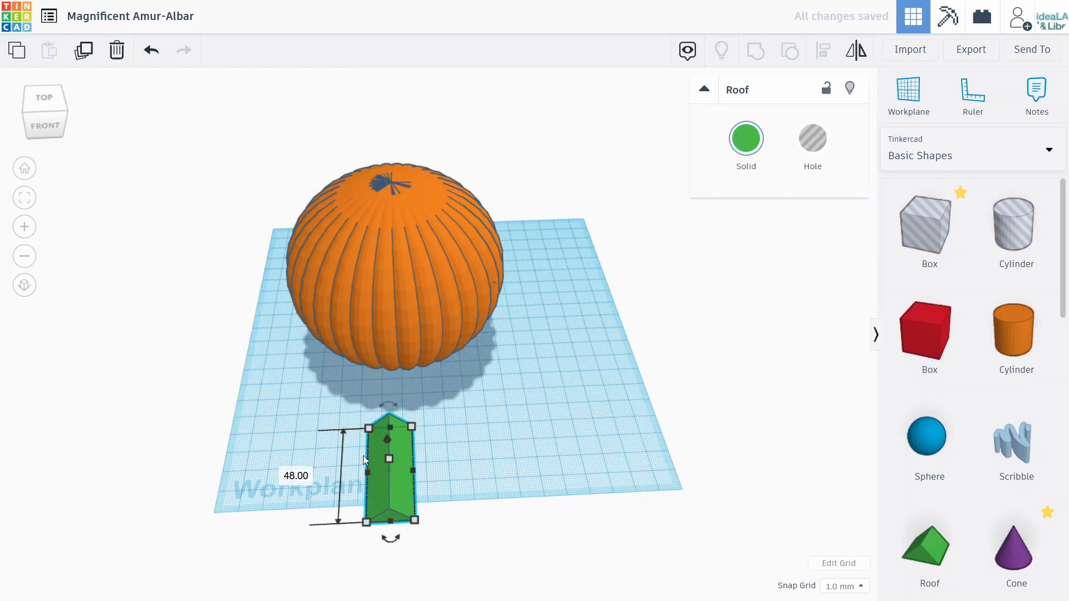
{"action": "mouse_move", "coordinate": [373, 255]}
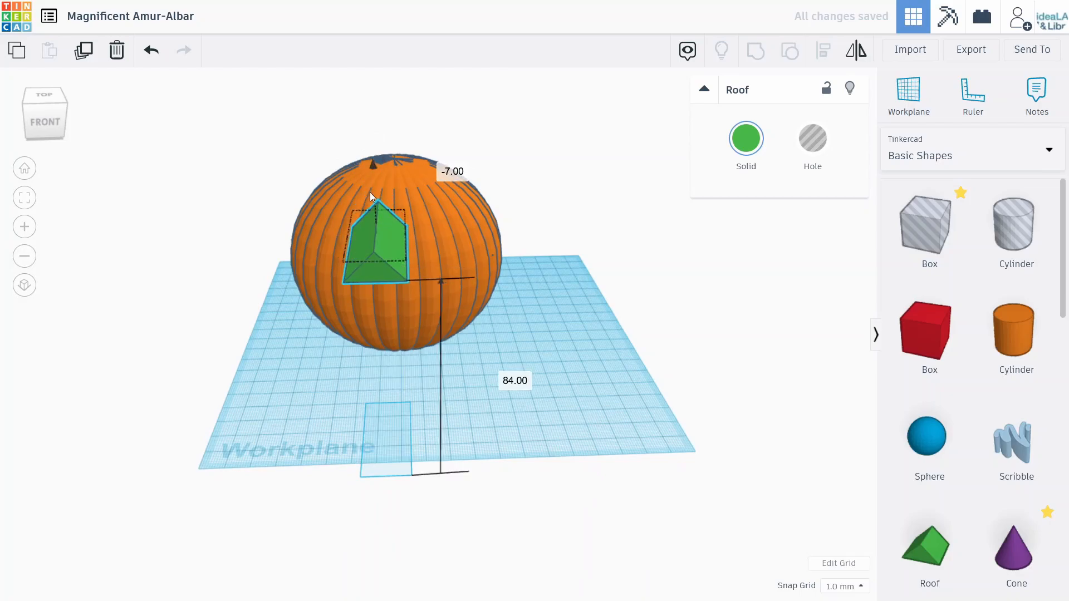
{"action": "left_click_drag", "start_coordinate": [374, 246], "coordinate": [379, 304]}
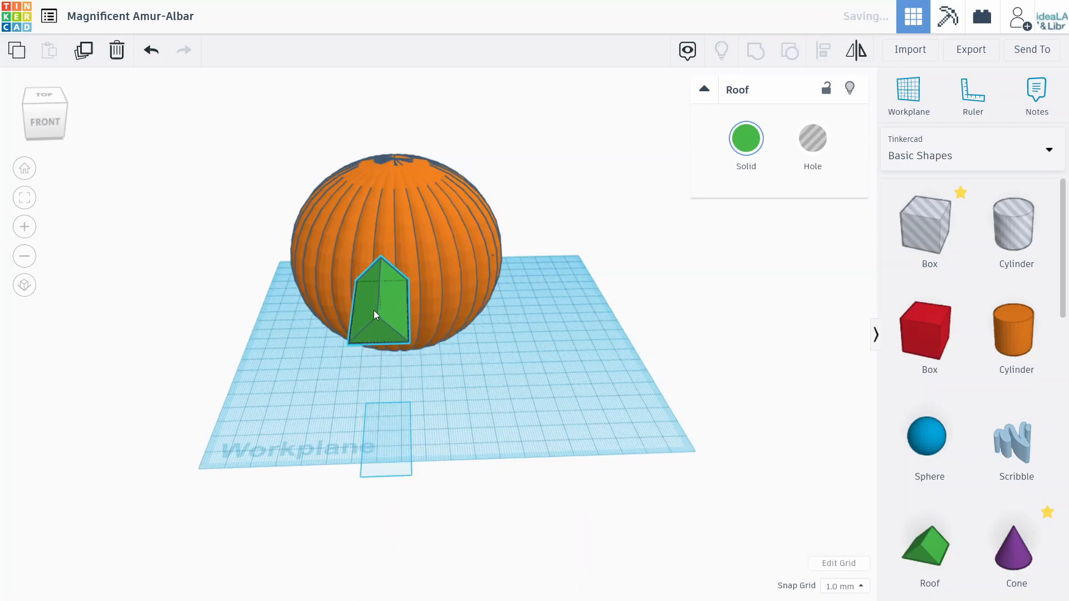
{"action": "left_click_drag", "start_coordinate": [380, 300], "coordinate": [362, 310]}
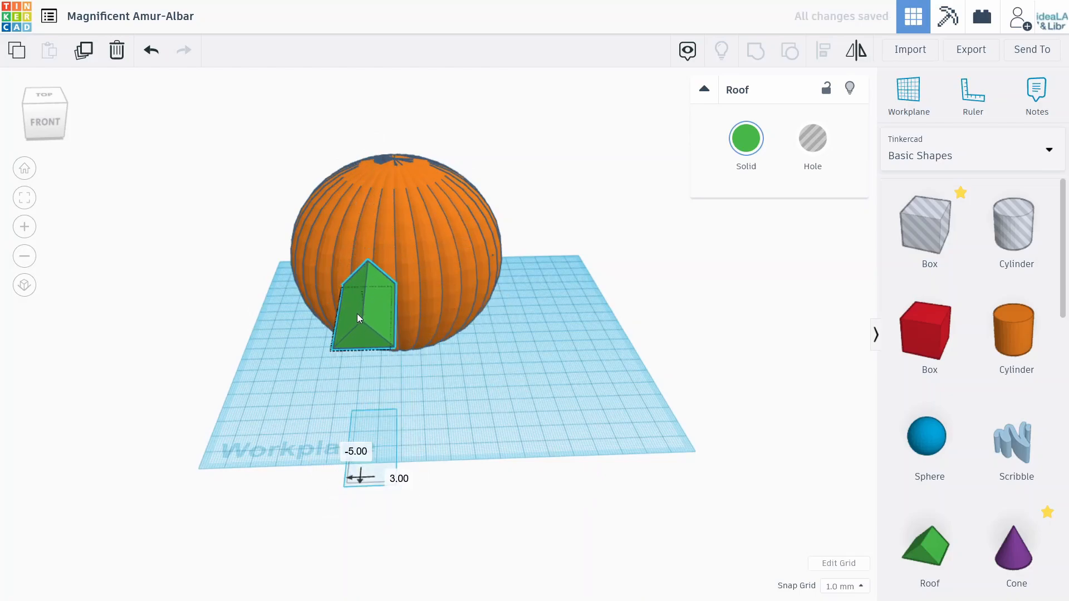
{"action": "left_click_drag", "start_coordinate": [361, 313], "coordinate": [372, 273]}
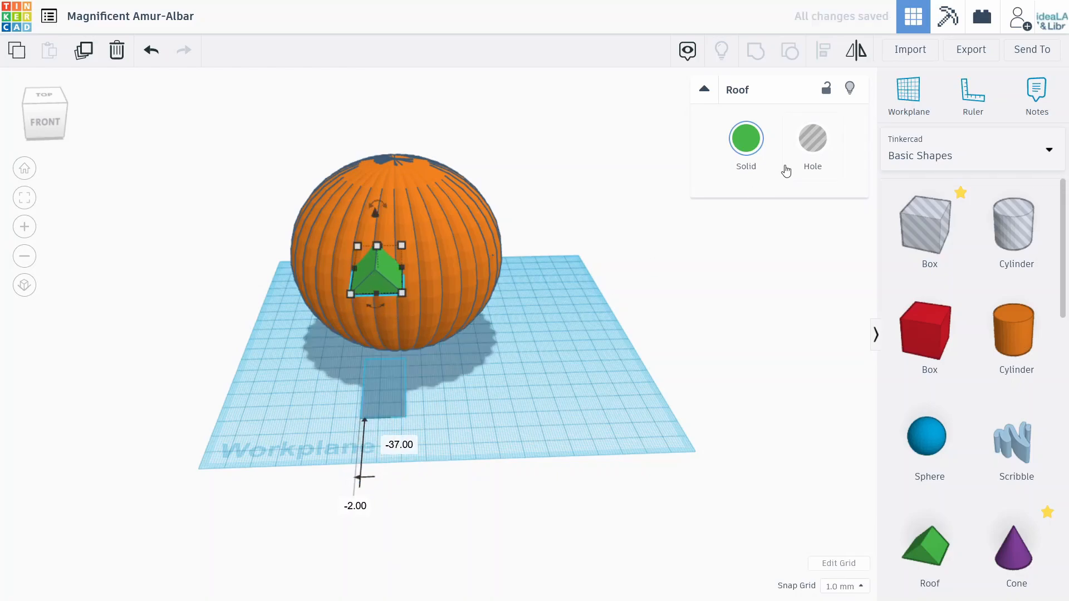
{"action": "left_click", "coordinate": [811, 138]}
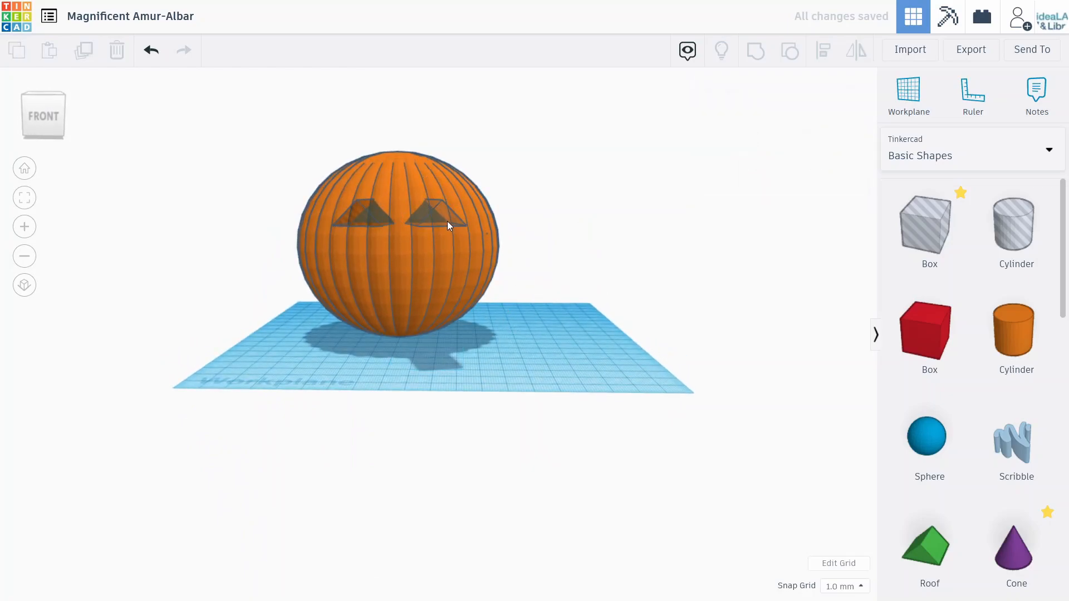
Group the pumpkin with the triangular eye holes to carve them out
{"action": "left_click", "coordinate": [447, 218]}
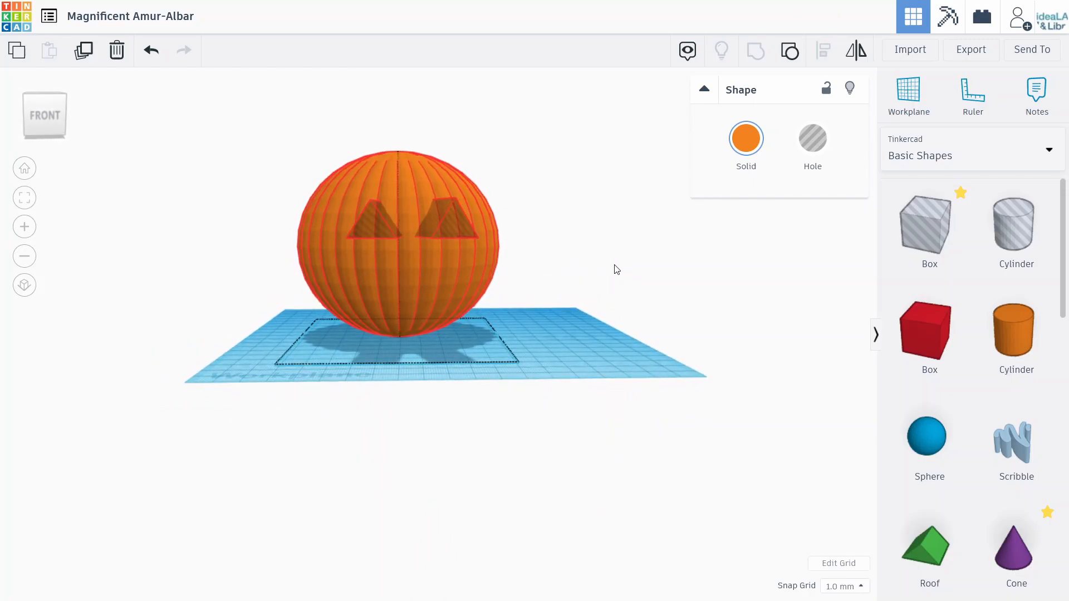
{"action": "left_click", "coordinate": [395, 246]}
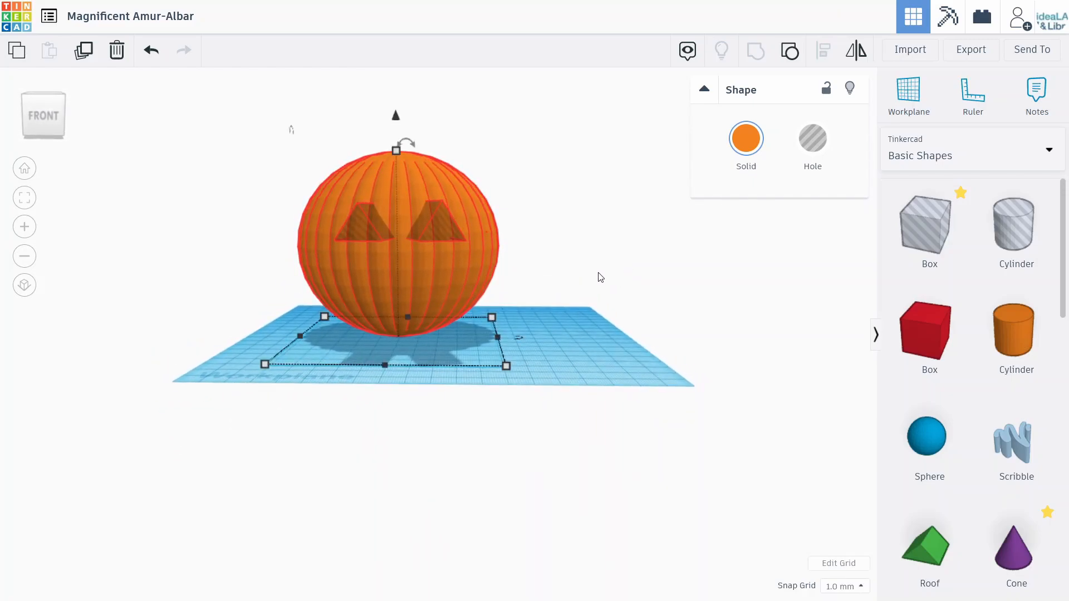
{"action": "mouse_move", "coordinate": [373, 304]}
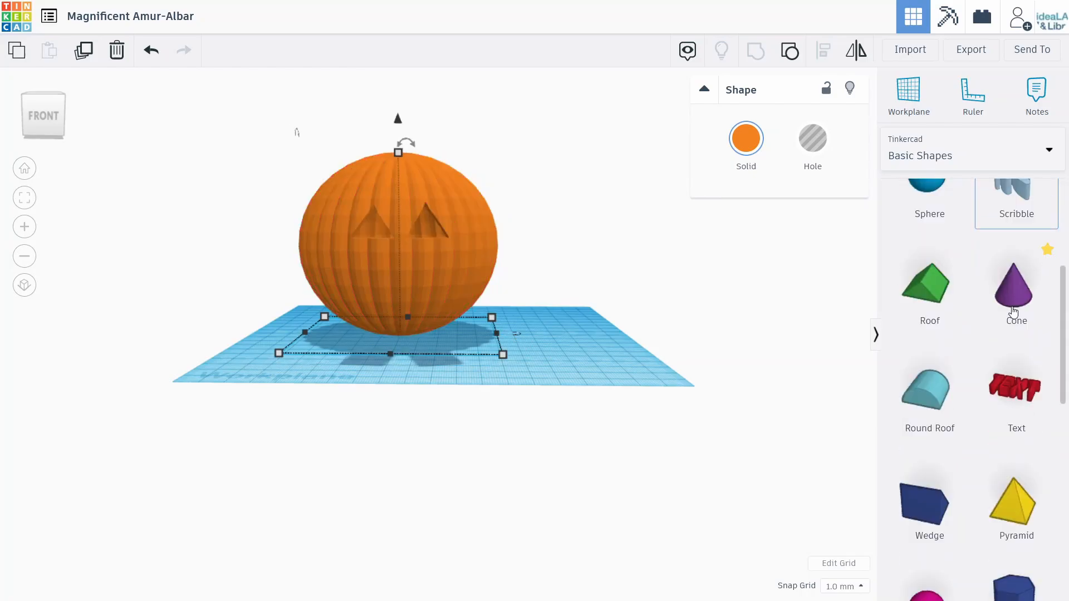
{"action": "scroll", "scroll_direction": "down", "scroll_amount": 3}
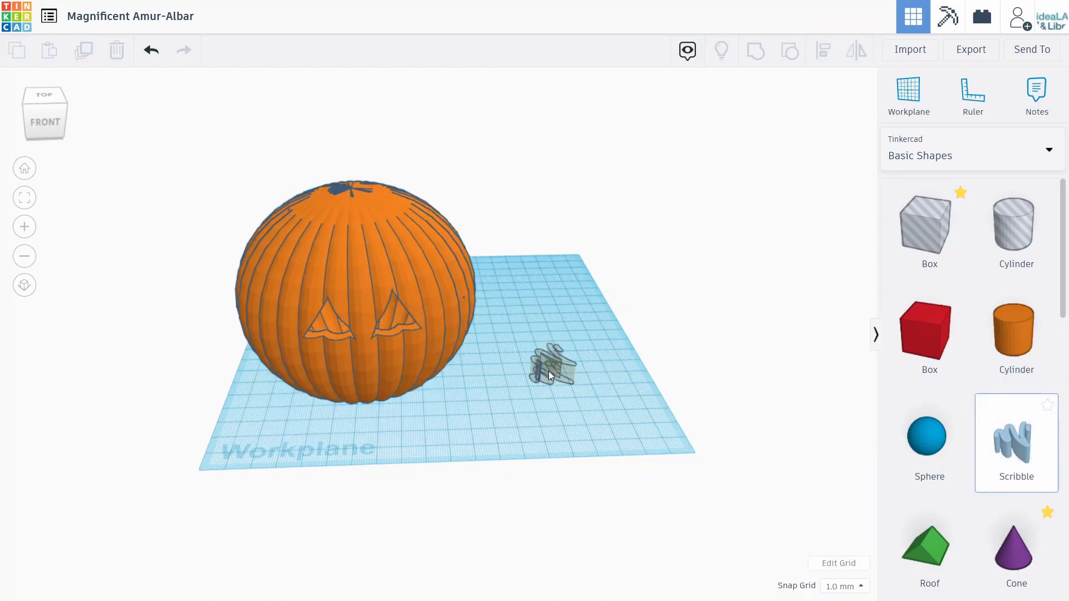
Draw a filled jagged zigzag mouth in the Scribble editor and finish it
{"action": "left_click", "coordinate": [550, 368]}
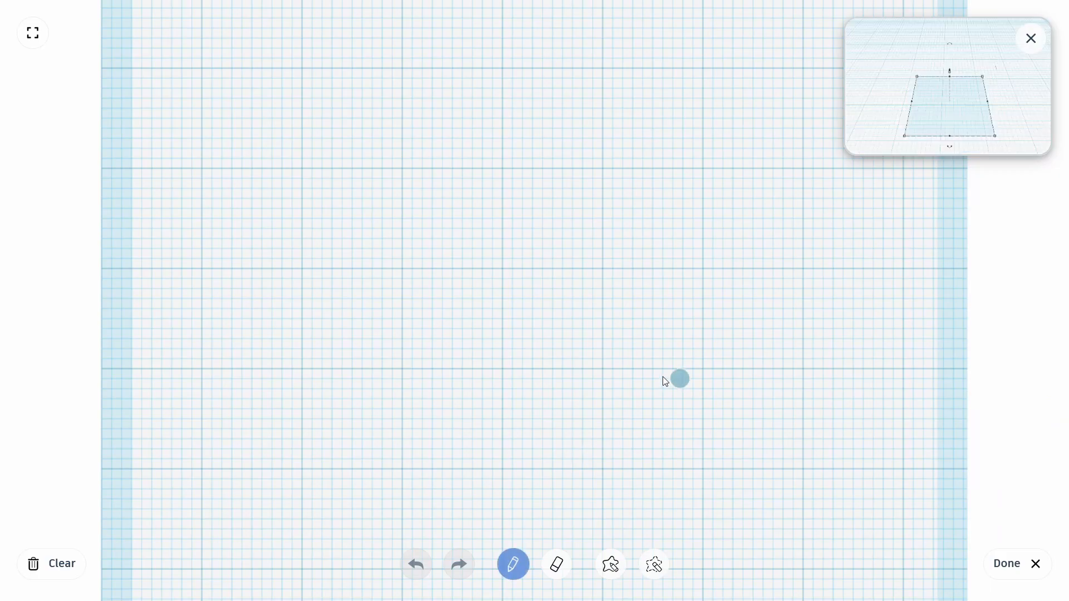
{"action": "left_click_drag", "start_coordinate": [679, 378], "coordinate": [684, 477]}
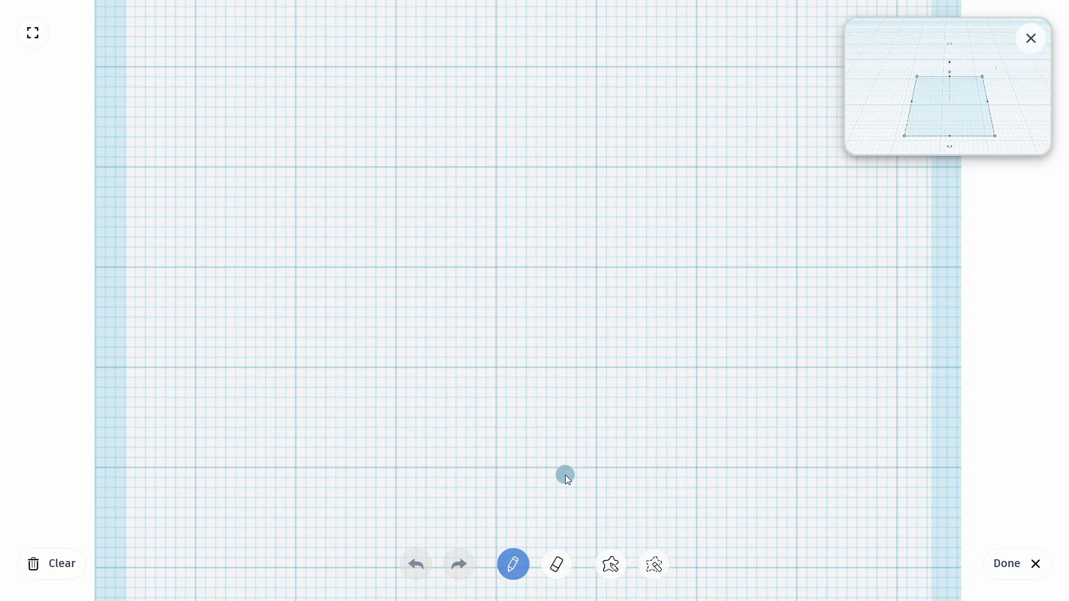
{"action": "left_click", "coordinate": [610, 564]}
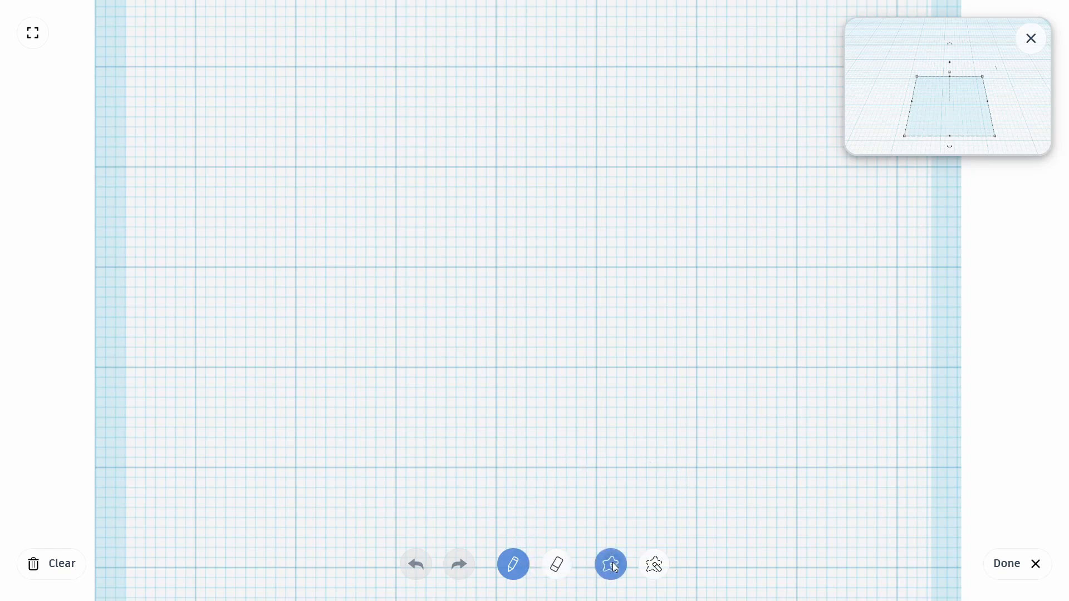
{"action": "mouse_move", "coordinate": [610, 565]}
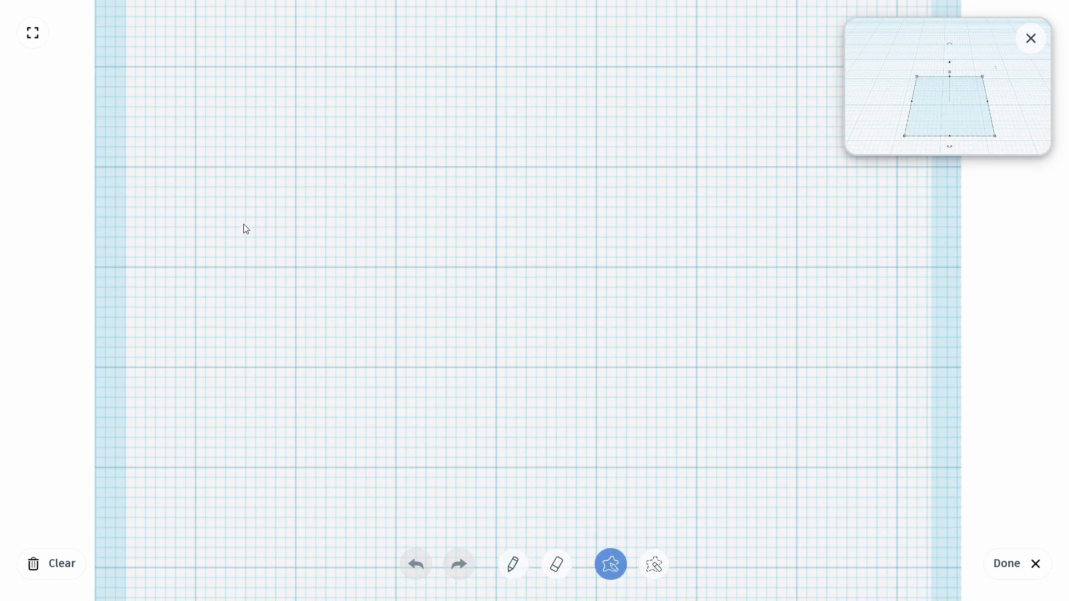
{"action": "mouse_move", "coordinate": [239, 205]}
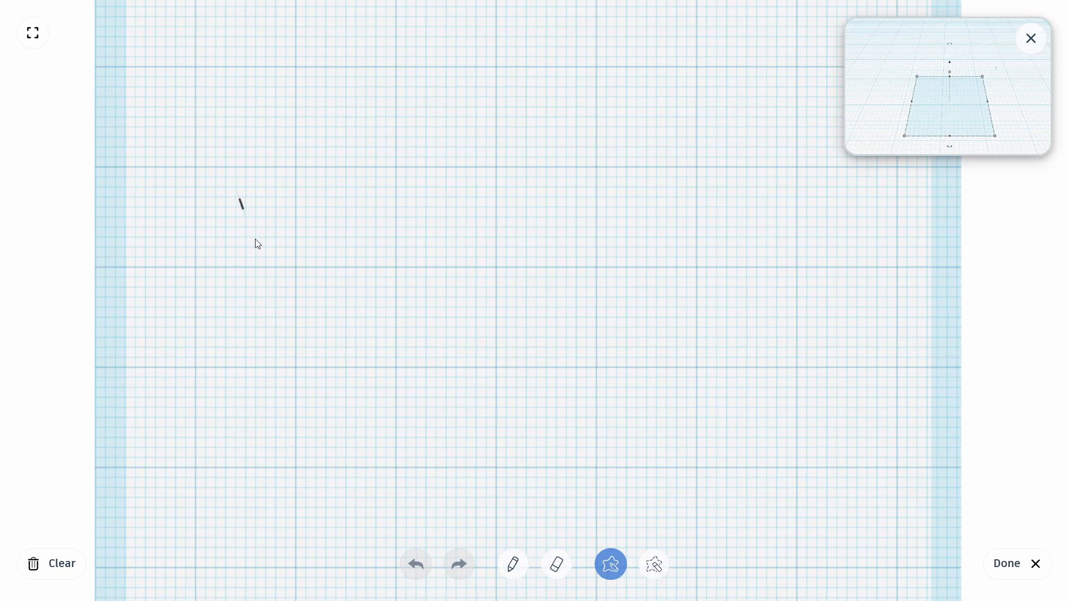
{"action": "left_click_drag", "start_coordinate": [240, 195], "coordinate": [413, 334]}
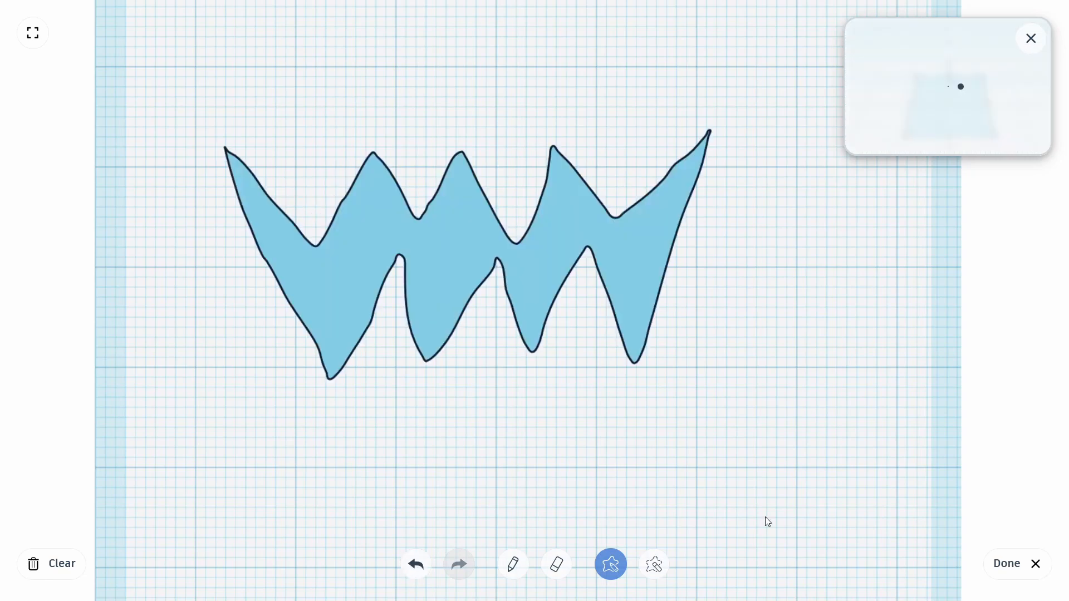
{"action": "left_click", "coordinate": [1007, 563]}
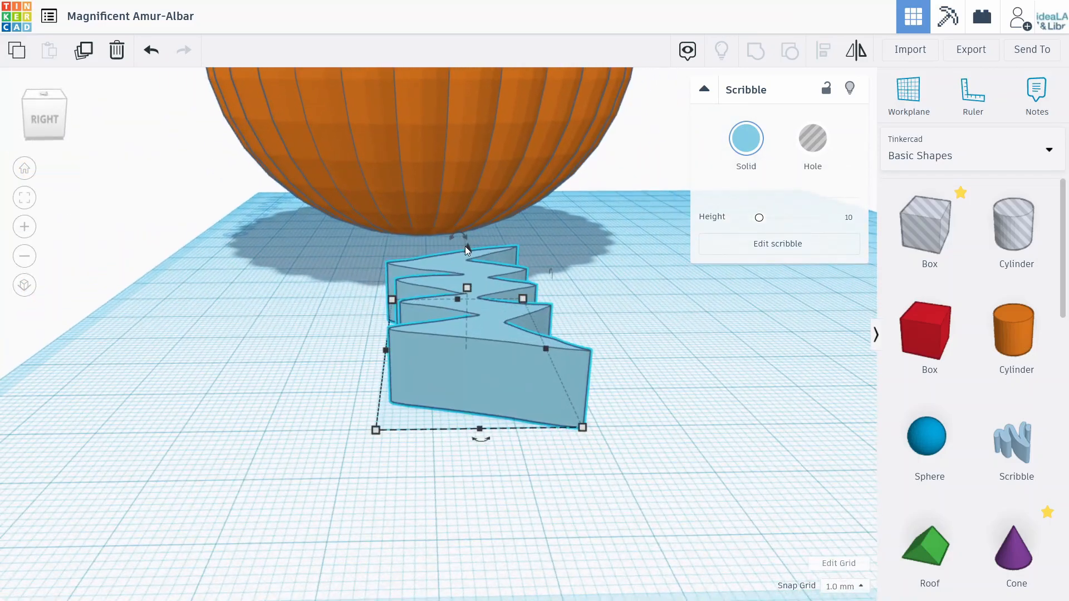
Stand the mouth upright, move it into the pumpkin below the eyes, and make it a hole
{"action": "left_click_drag", "start_coordinate": [480, 437], "coordinate": [406, 283]}
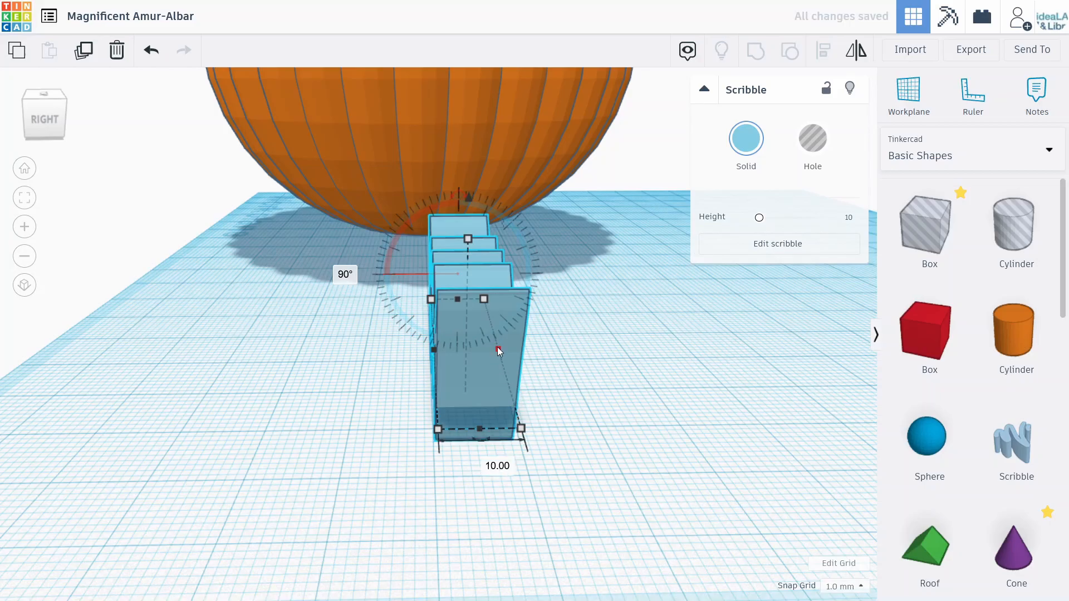
{"action": "left_click_drag", "start_coordinate": [522, 428], "coordinate": [705, 425]}
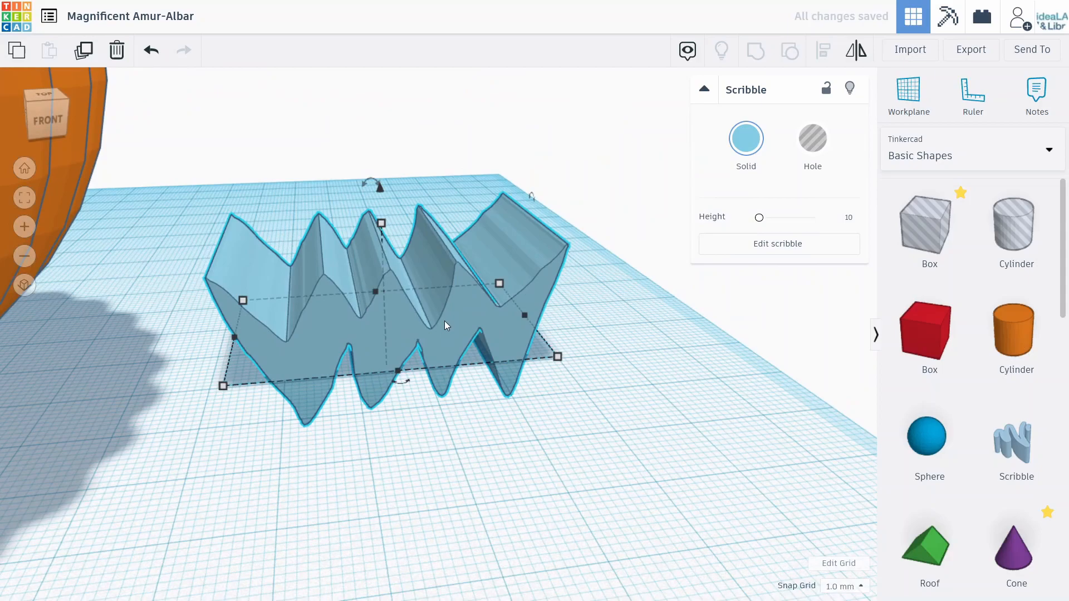
{"action": "left_click_drag", "start_coordinate": [443, 326], "coordinate": [160, 394]}
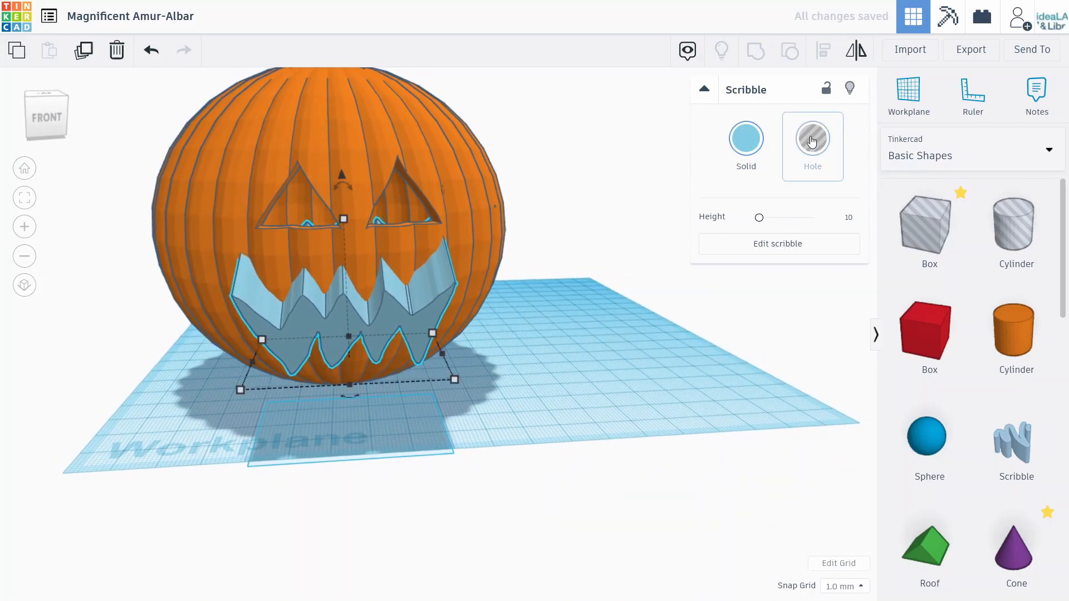
{"action": "left_click", "coordinate": [811, 139]}
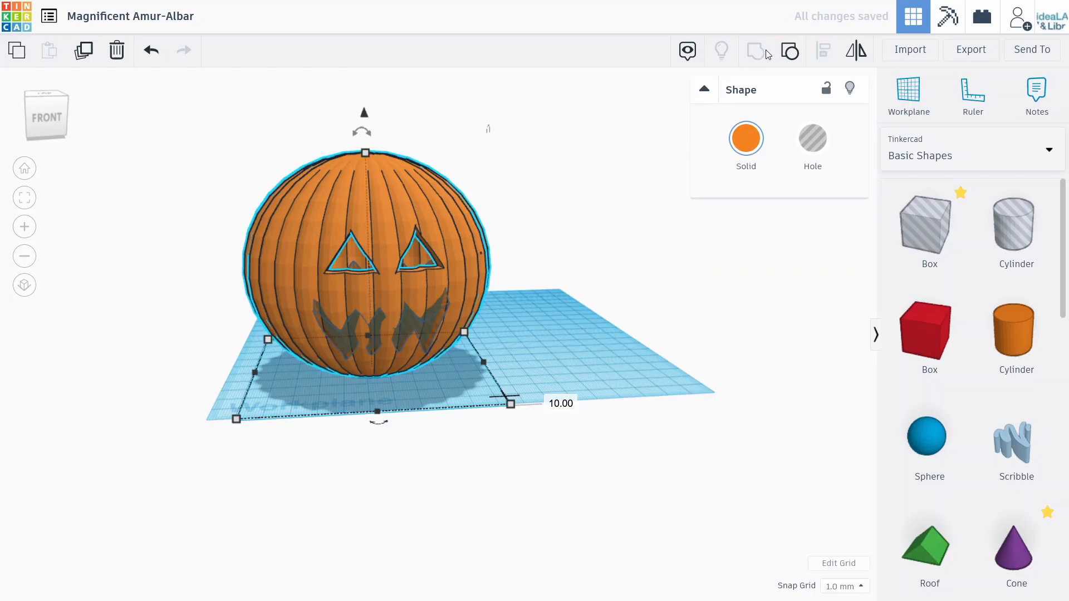
Group the mouth hole with the pumpkin to cut the jagged opening
{"action": "left_click", "coordinate": [756, 50]}
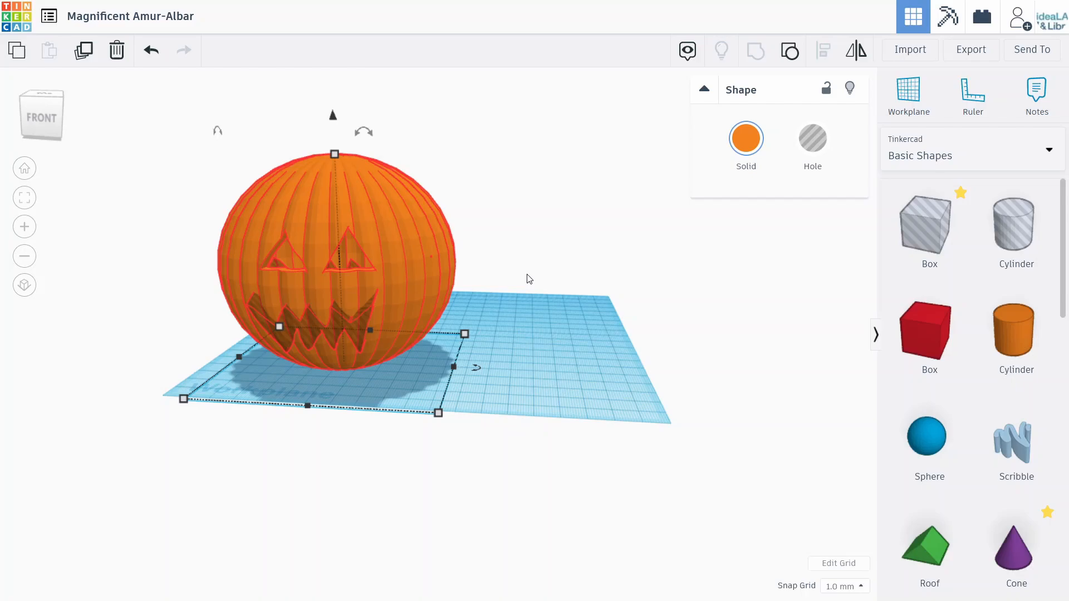
{"action": "mouse_move", "coordinate": [549, 303]}
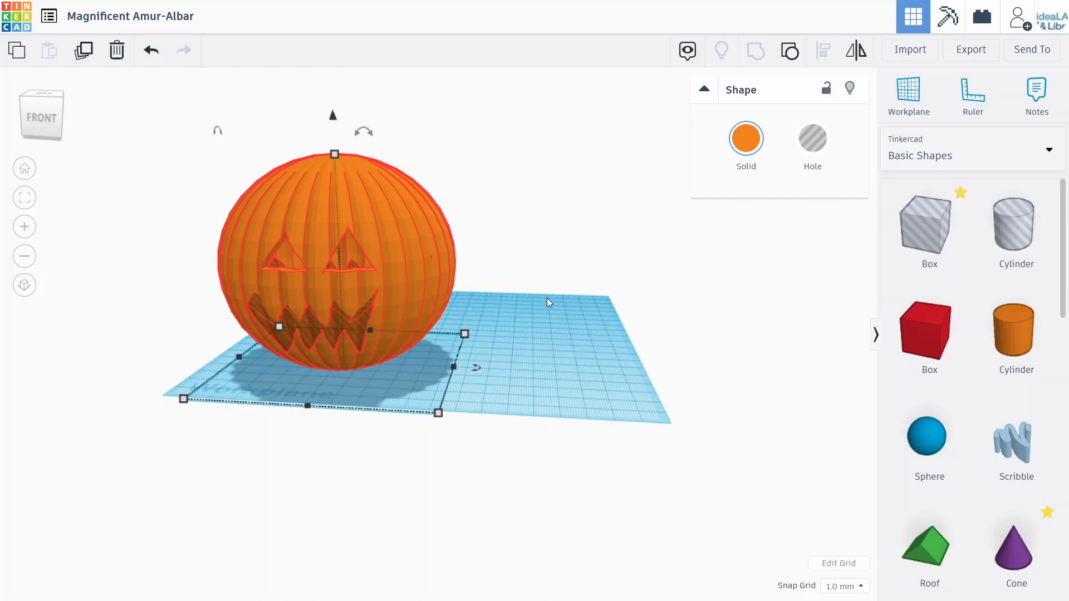
{"action": "mouse_move", "coordinate": [447, 230]}
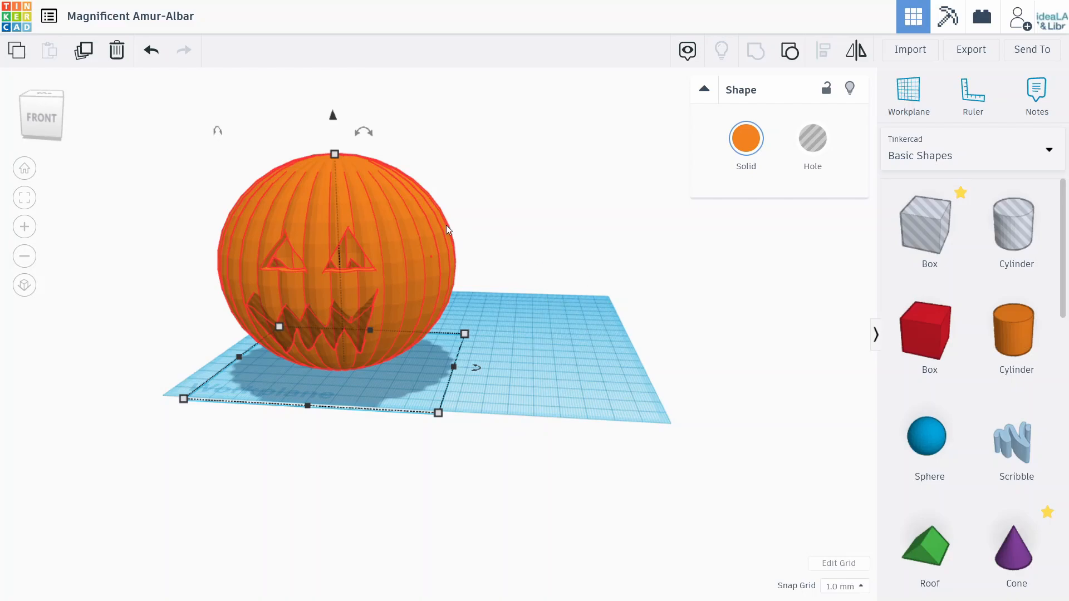
{"action": "mouse_move", "coordinate": [541, 288]}
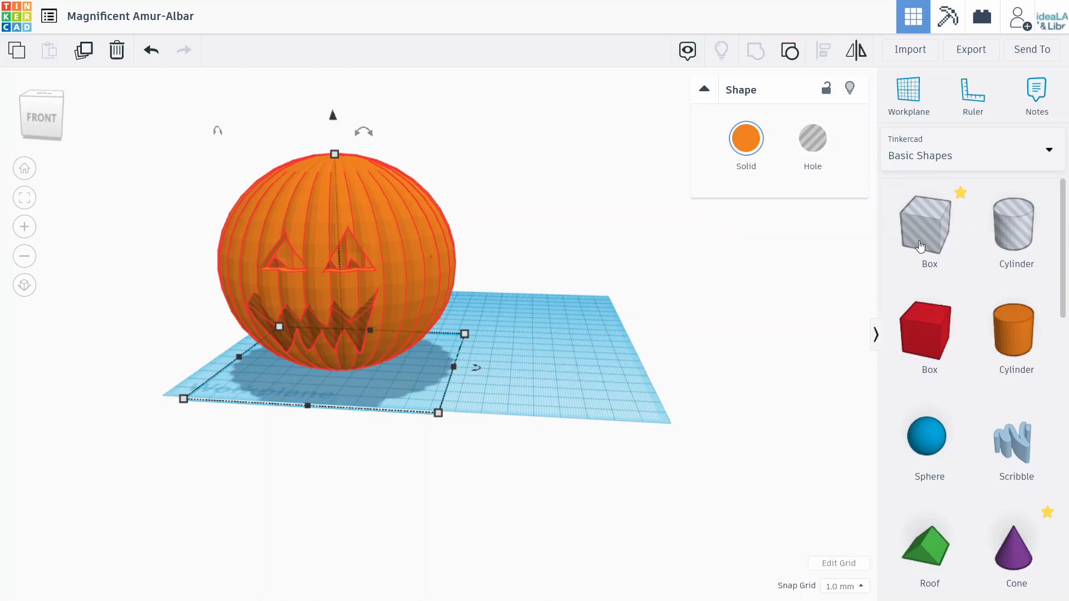
{"action": "mouse_move", "coordinate": [1016, 225]}
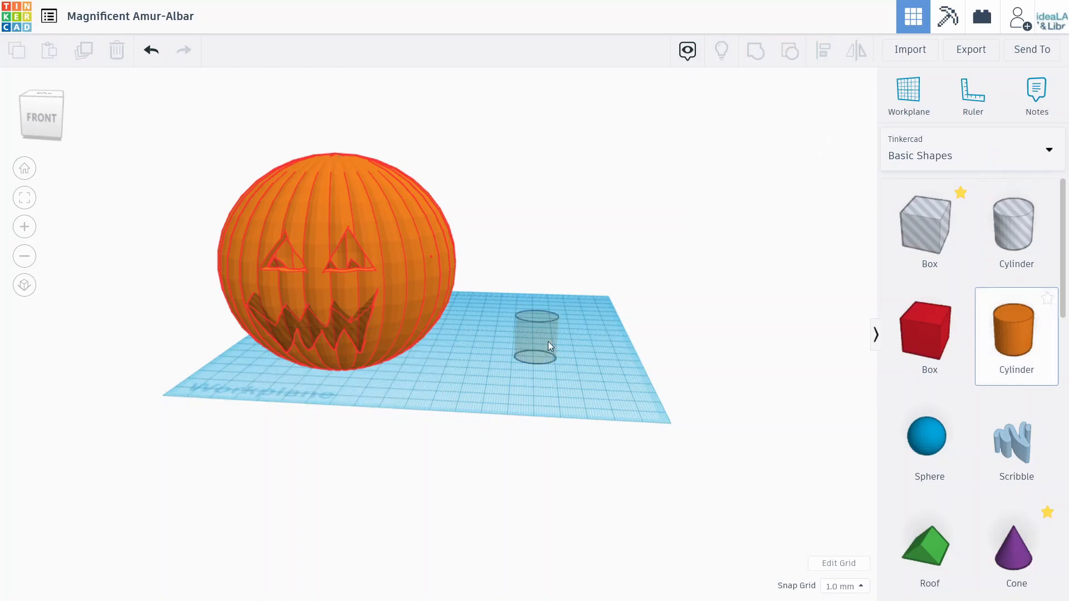
Drop a cylinder, make it a hole, and centre it under the pumpkin
{"action": "left_click", "coordinate": [535, 339]}
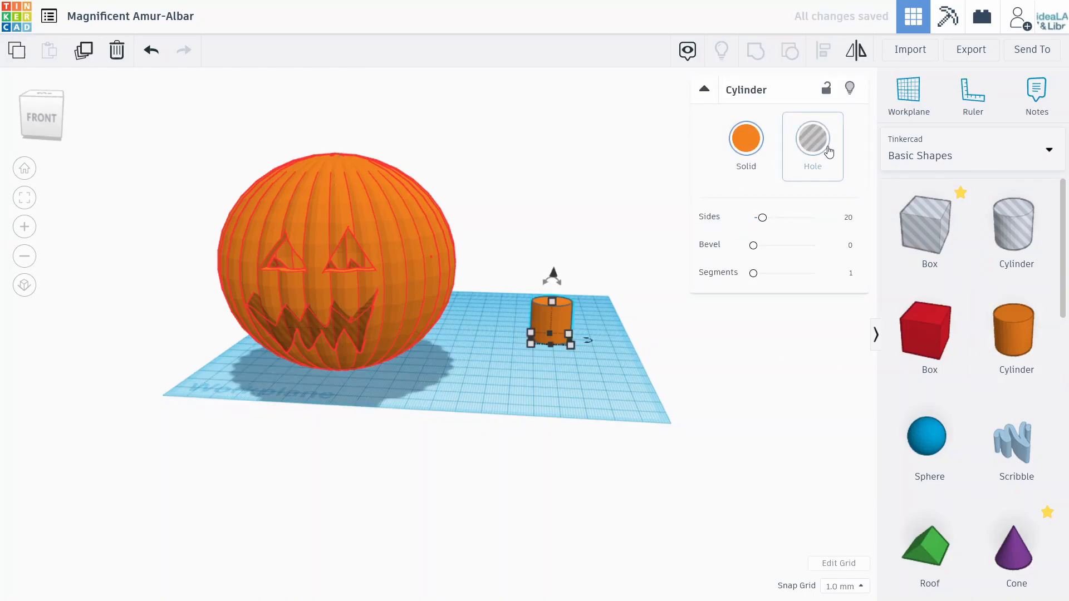
{"action": "left_click", "coordinate": [812, 139]}
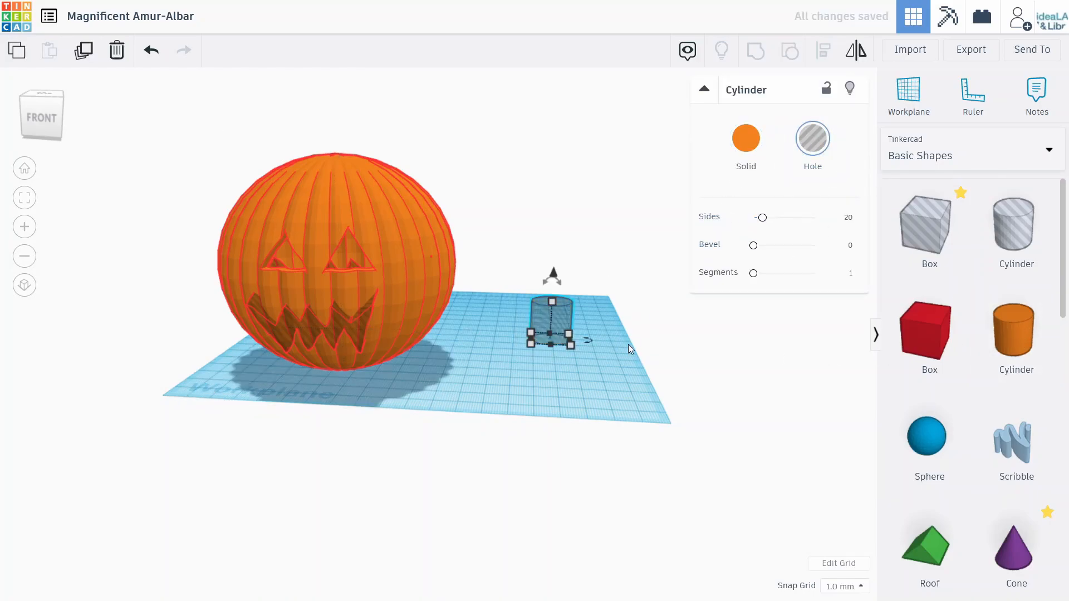
{"action": "mouse_move", "coordinate": [559, 338]}
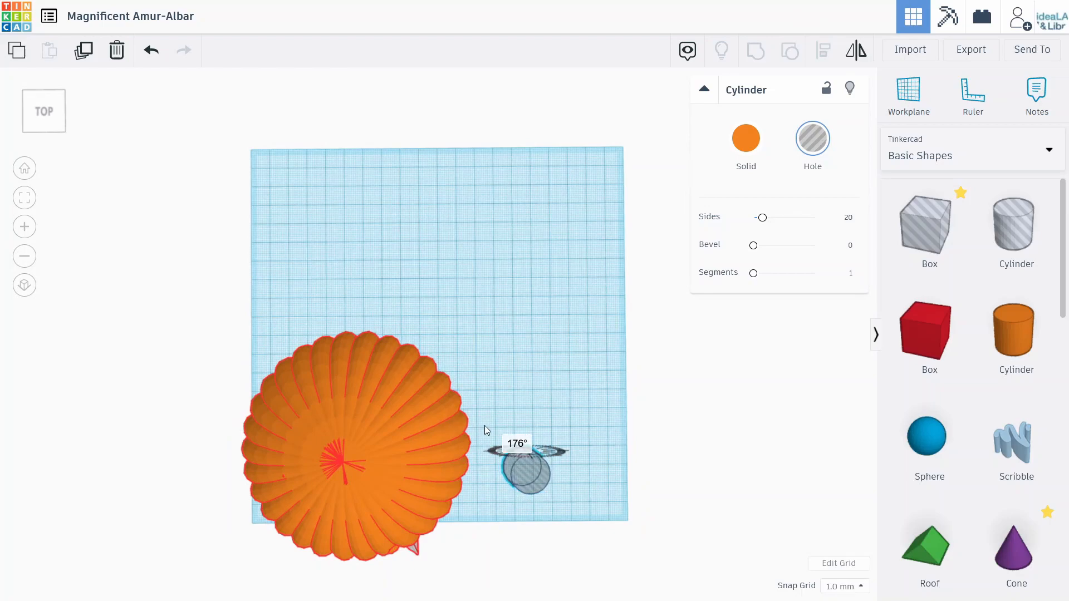
{"action": "left_click_drag", "start_coordinate": [522, 464], "coordinate": [525, 478]}
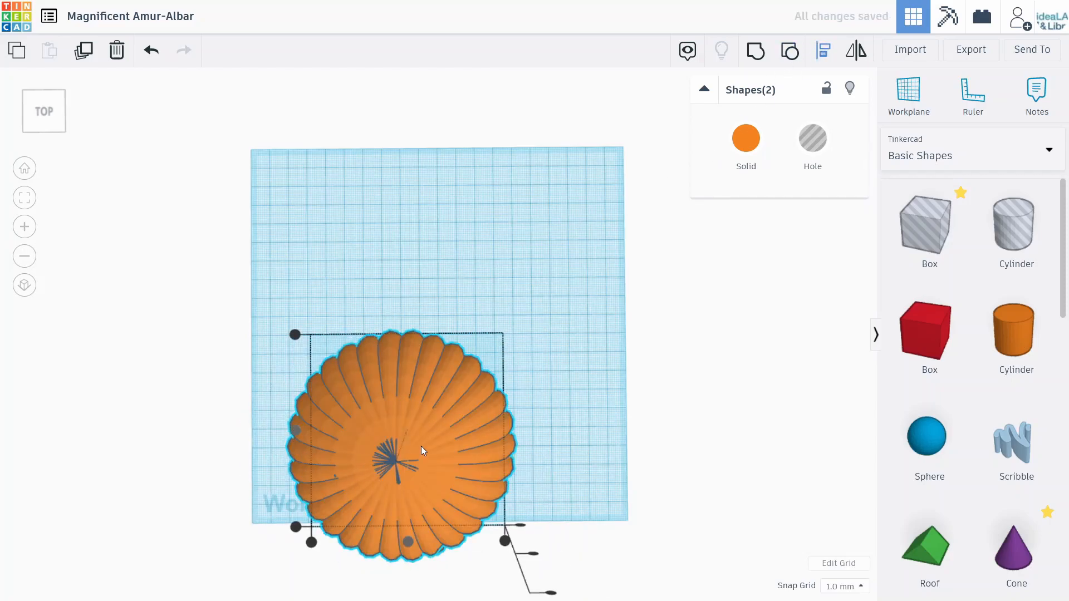
{"action": "mouse_move", "coordinate": [755, 51]}
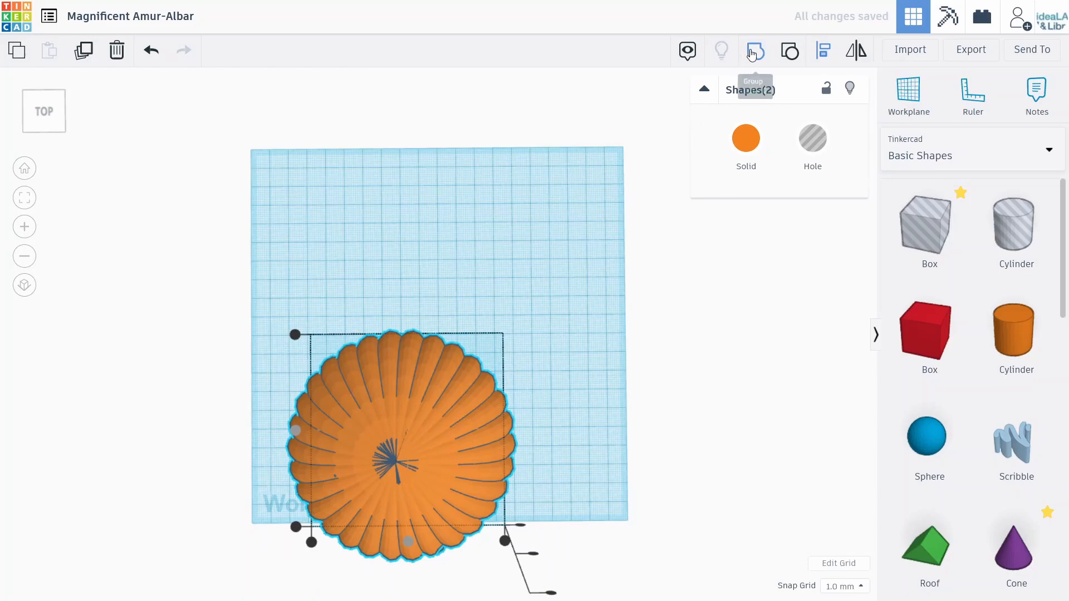
Group the cylinder hole with the pumpkin to cut a round bottom opening, then orbit back to front
{"action": "left_click", "coordinate": [755, 51]}
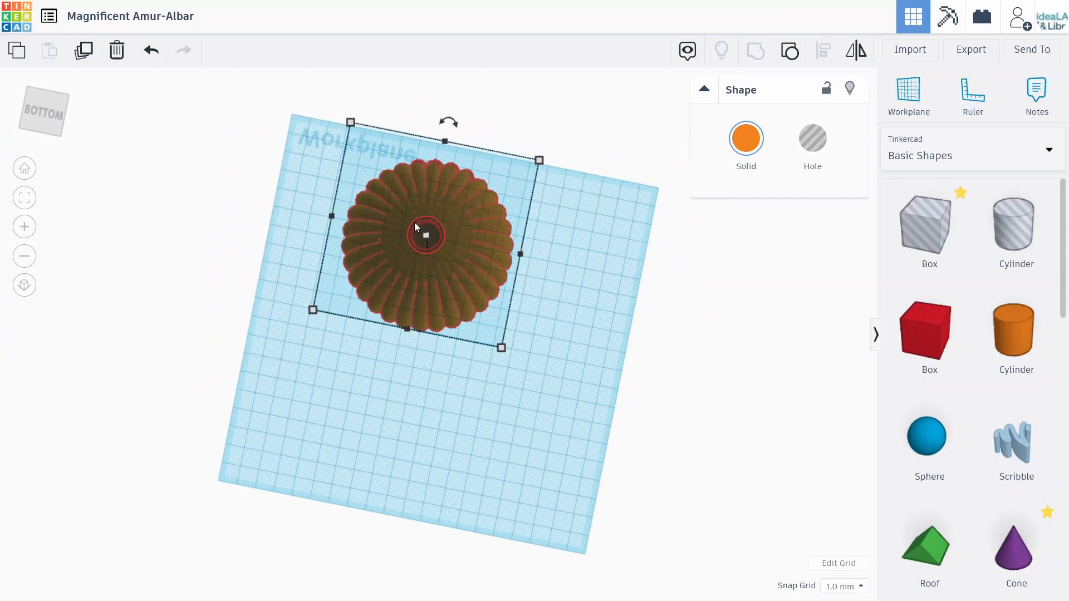
{"action": "left_click_drag", "start_coordinate": [416, 231], "coordinate": [521, 413]}
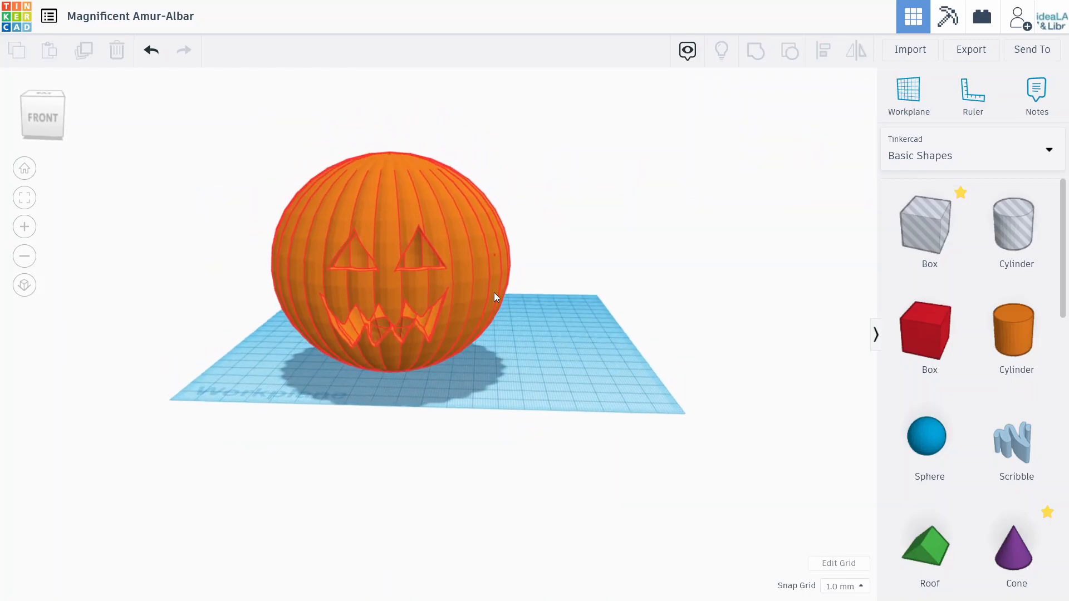
{"action": "left_click", "coordinate": [388, 252]}
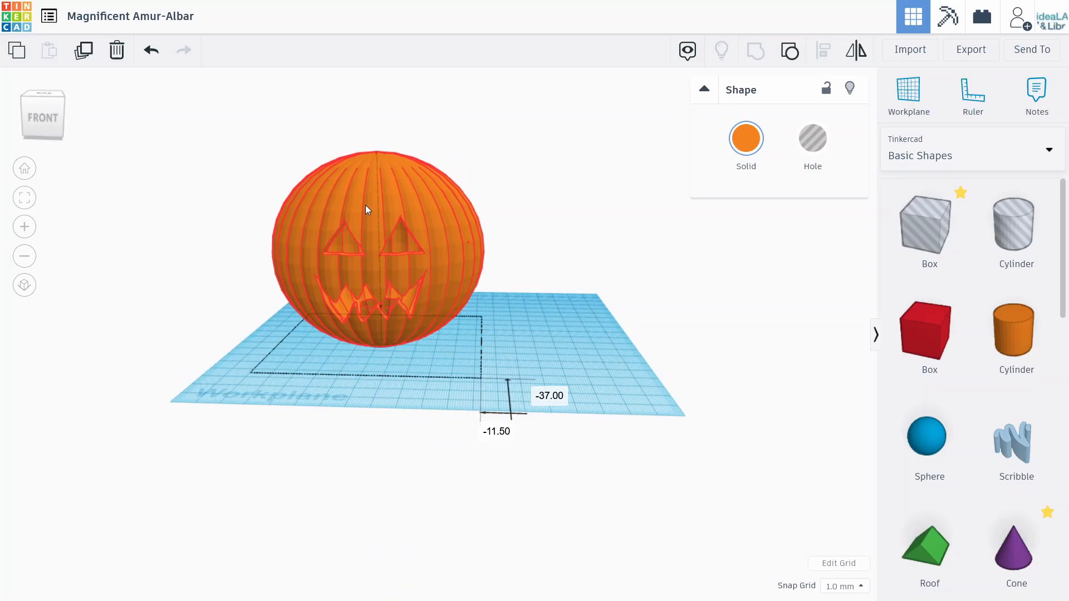
{"action": "left_click", "coordinate": [366, 210]}
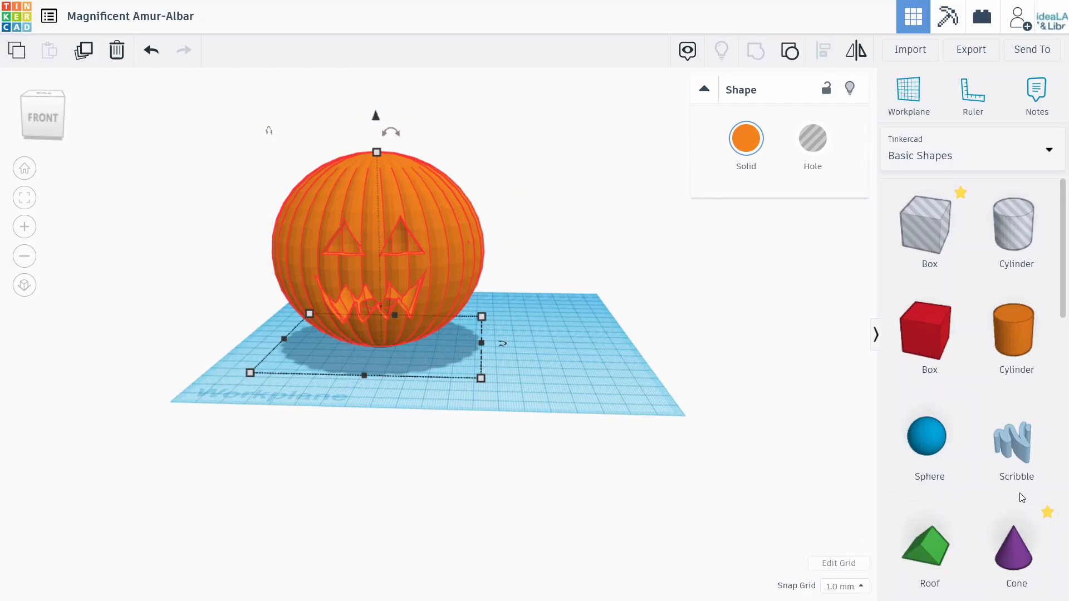
Place a scribble and draw a filled, curved stem outline with the Shape tool
{"action": "left_click", "coordinate": [1015, 443]}
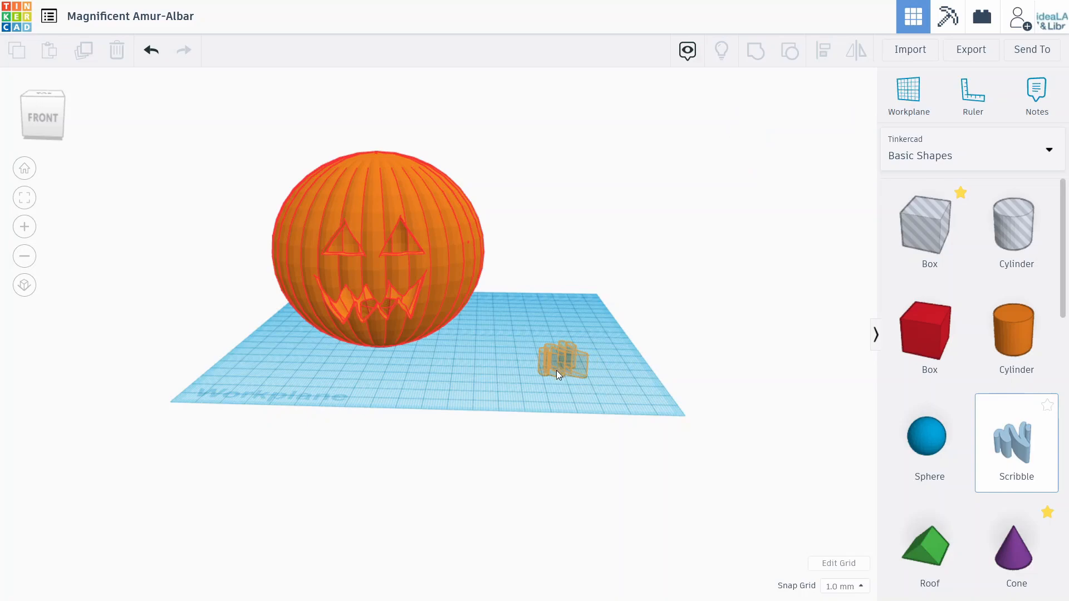
{"action": "mouse_move", "coordinate": [683, 401]}
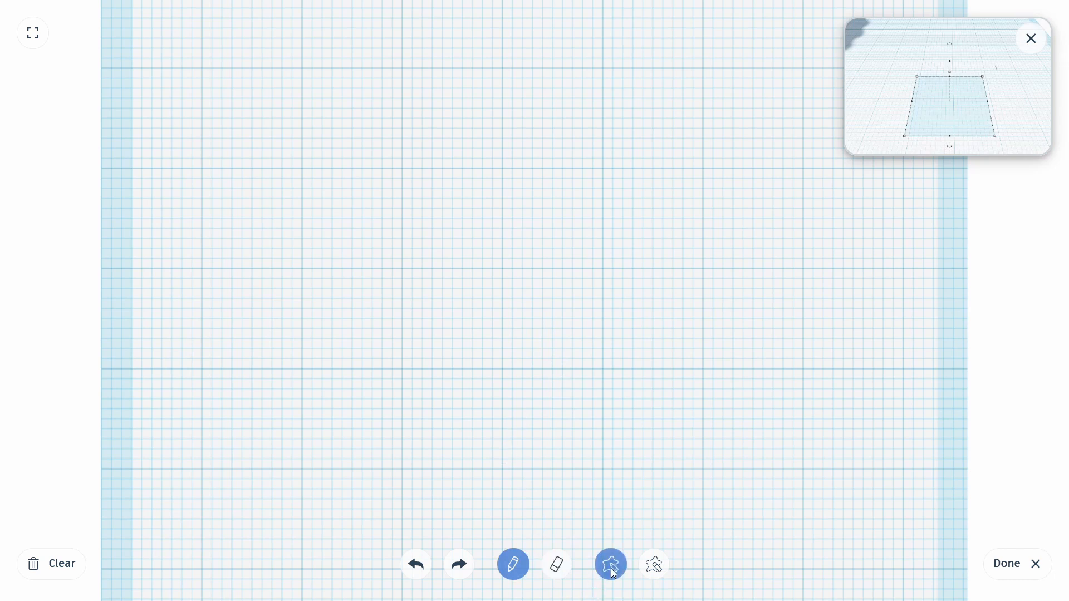
{"action": "left_click", "coordinate": [611, 565]}
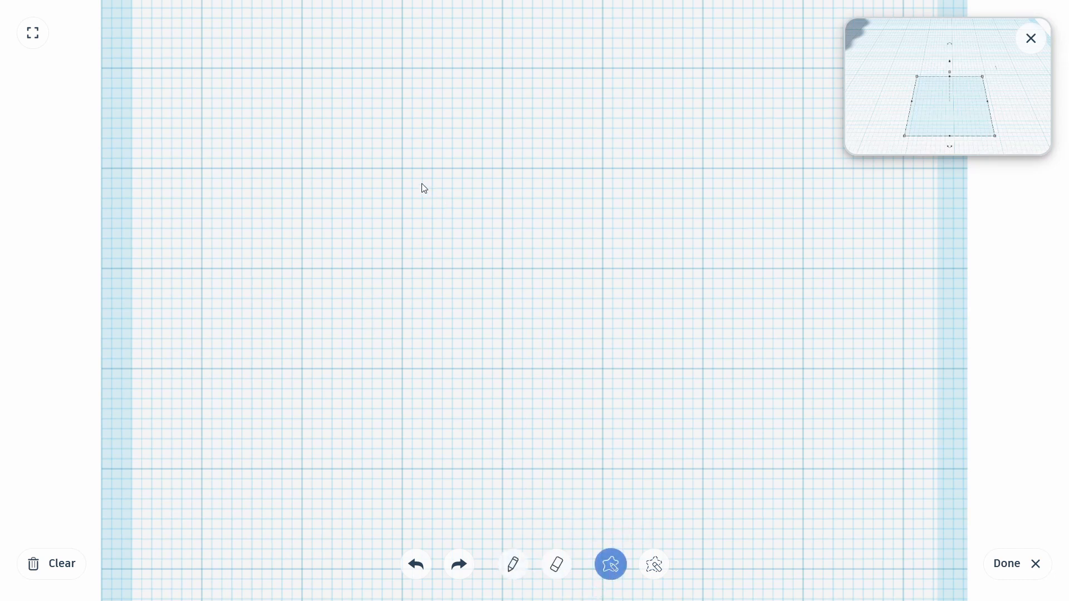
{"action": "mouse_move", "coordinate": [552, 162]}
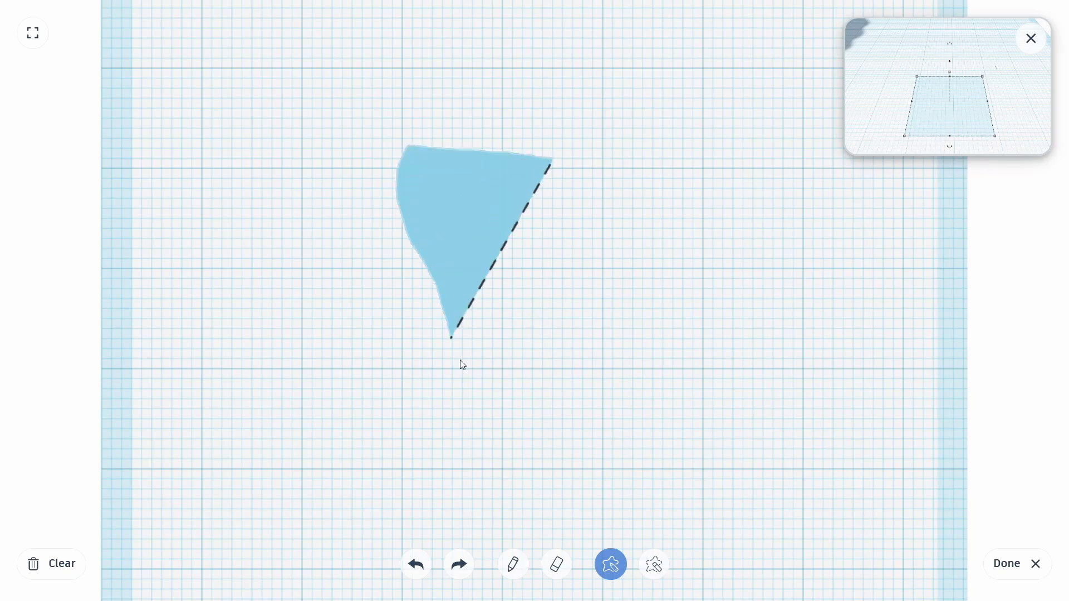
{"action": "left_click_drag", "start_coordinate": [453, 337], "coordinate": [588, 413]}
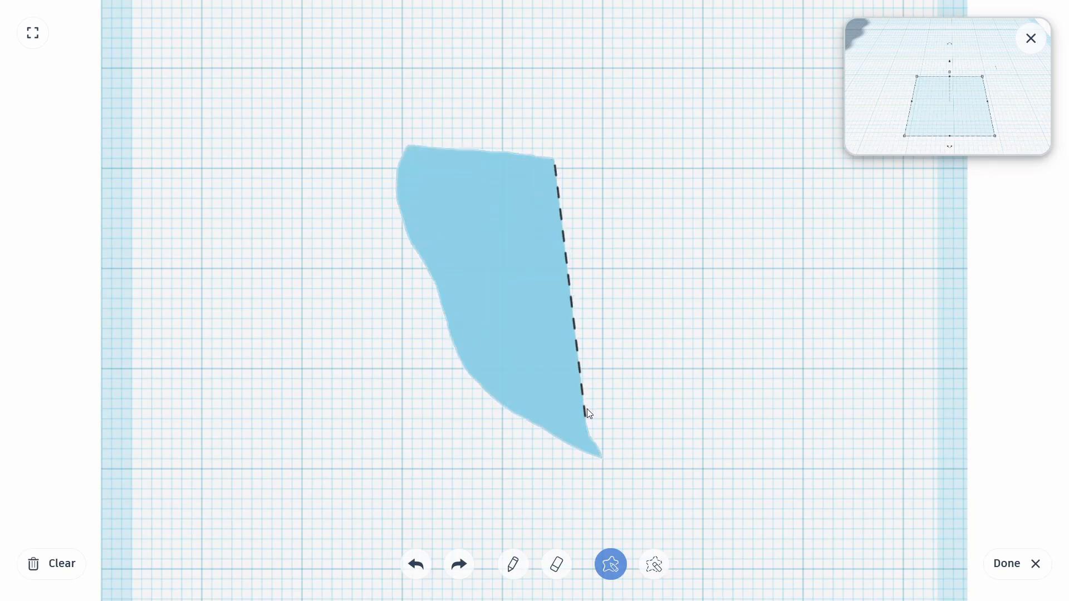
{"action": "left_click_drag", "start_coordinate": [589, 413], "coordinate": [542, 174]}
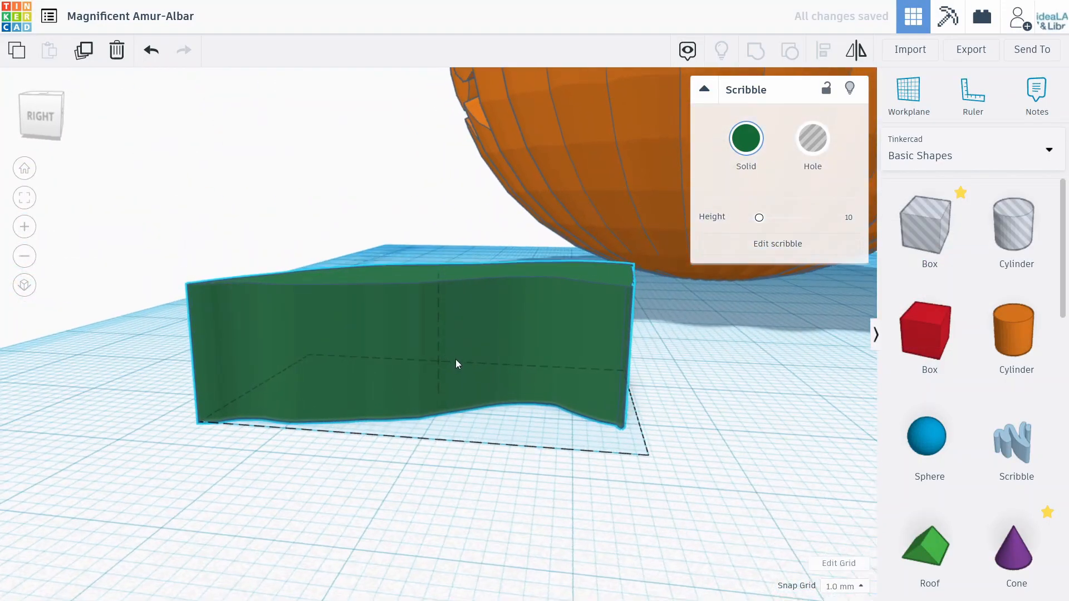
Move the green stem scribble onto the pumpkin's top and lift it into place
{"action": "left_click_drag", "start_coordinate": [456, 364], "coordinate": [379, 276]}
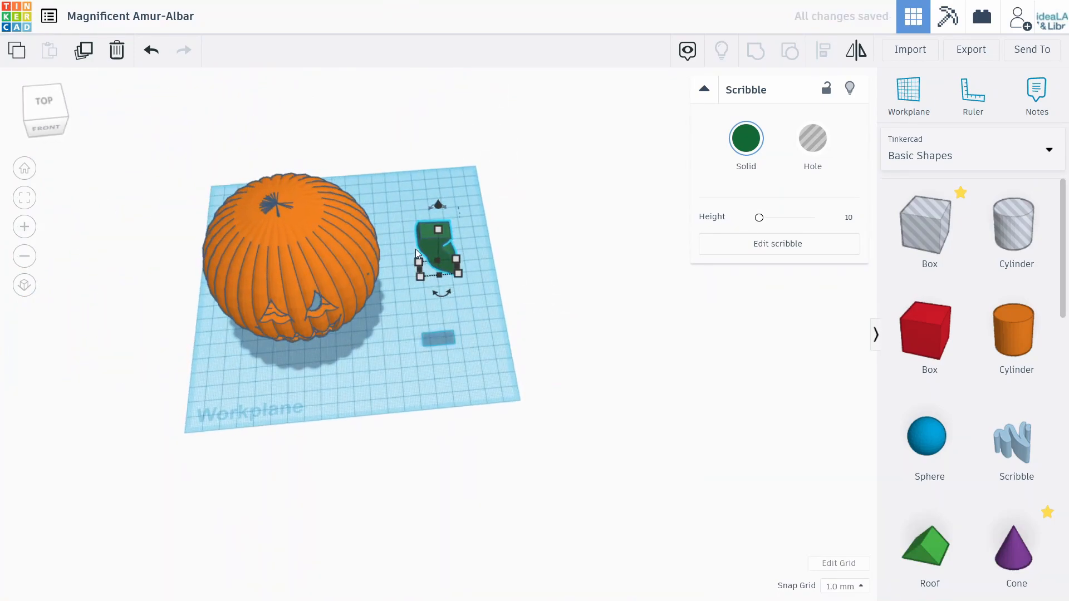
{"action": "left_click_drag", "start_coordinate": [437, 249], "coordinate": [280, 198]}
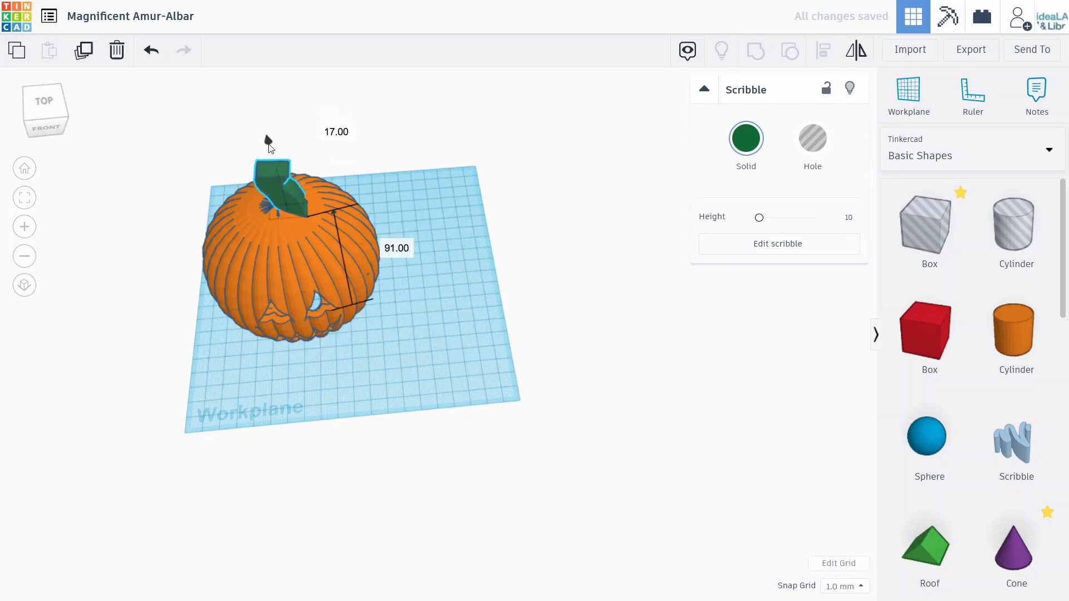
{"action": "left_click_drag", "start_coordinate": [279, 181], "coordinate": [266, 197]}
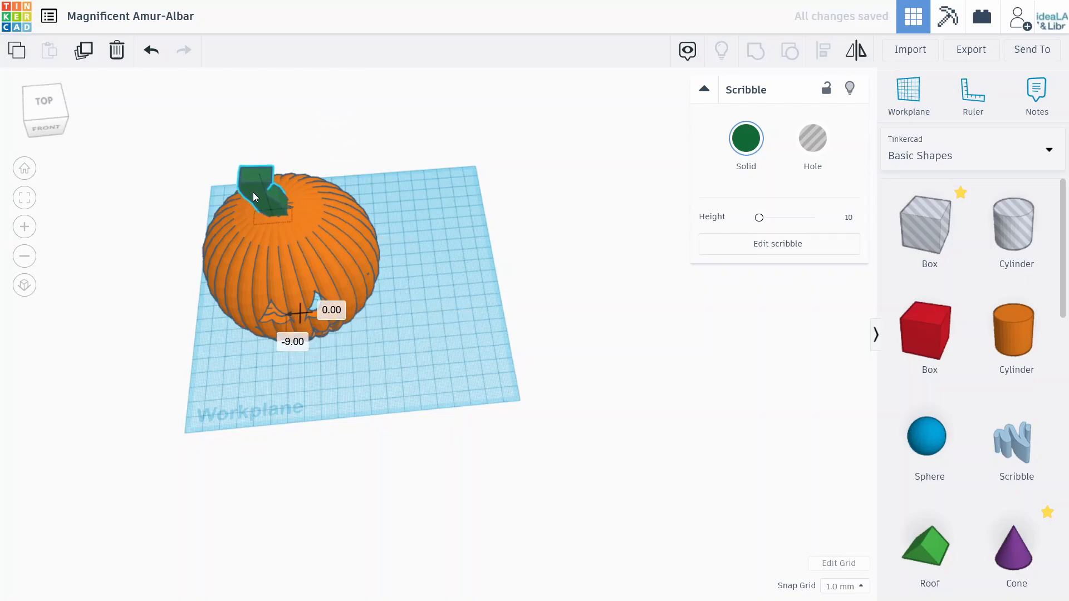